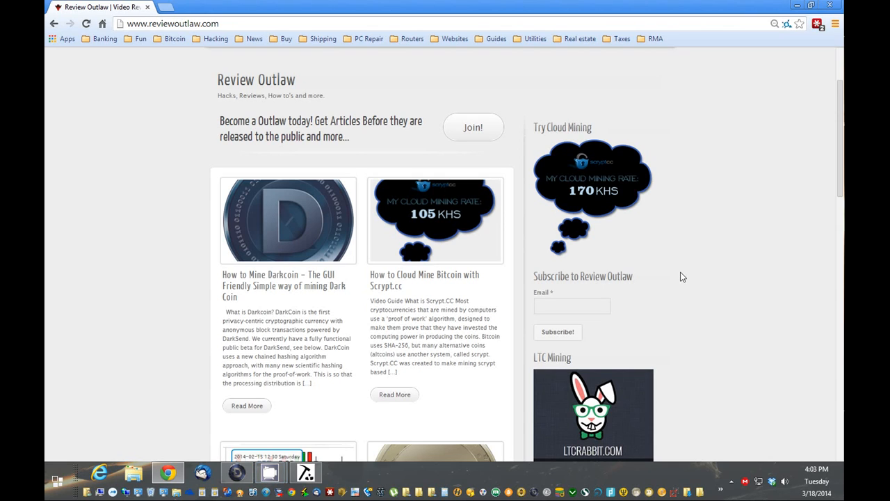
{"action": "mouse_move", "coordinate": [608, 271]}
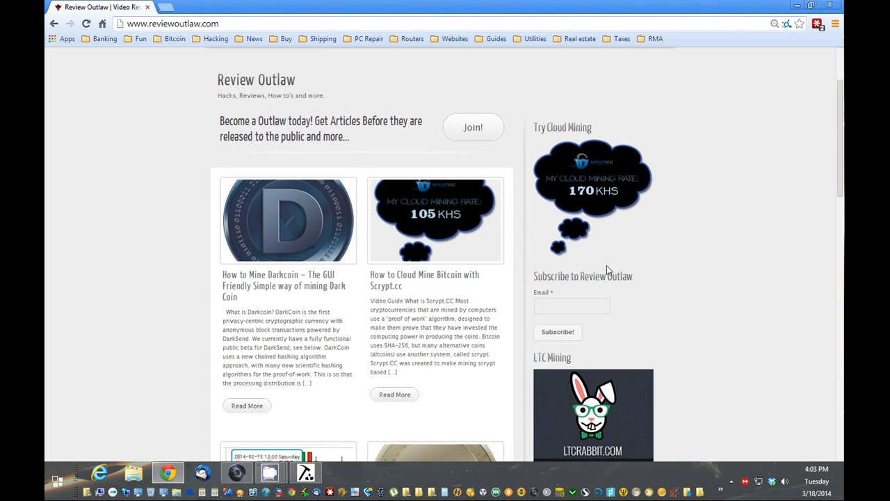
{"action": "mouse_move", "coordinate": [476, 267]}
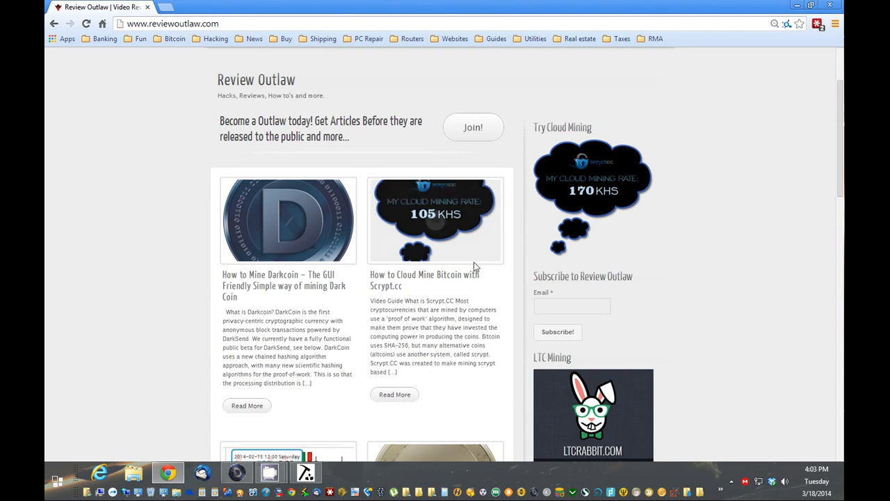
{"action": "mouse_move", "coordinate": [285, 286]}
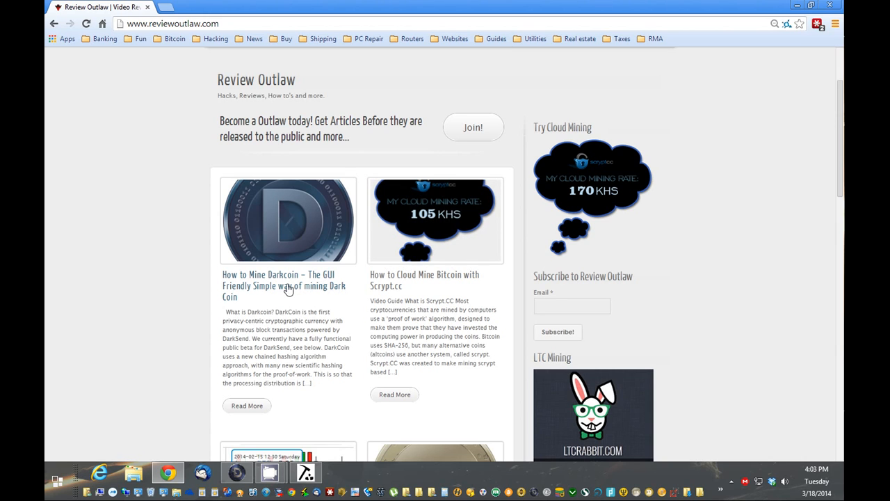
{"action": "mouse_move", "coordinate": [485, 270]}
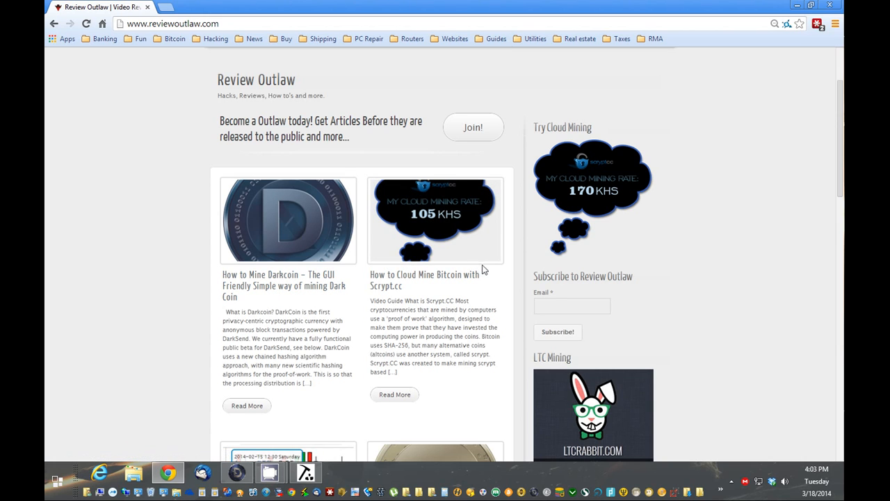
Scroll the Review Outlaw homepage to the Darkcoin mining article post.
{"action": "scroll", "scroll_direction": "up", "scroll_amount": 3}
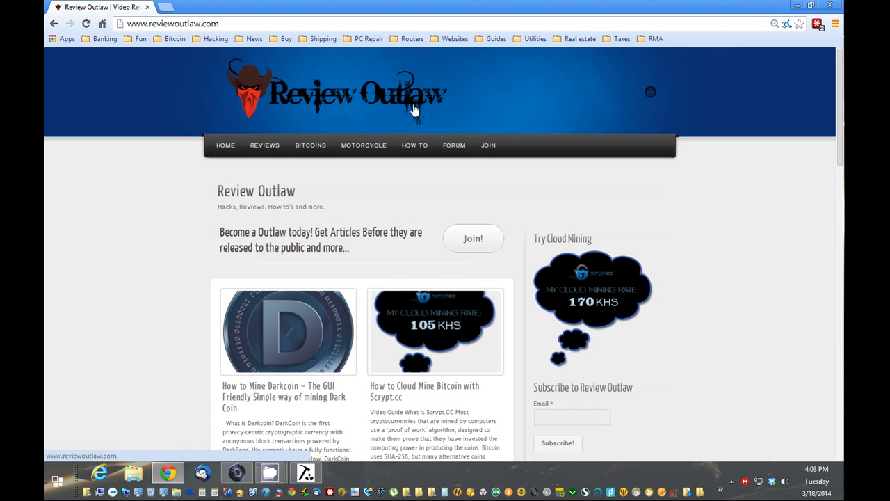
{"action": "scroll", "scroll_direction": "down", "scroll_amount": 3}
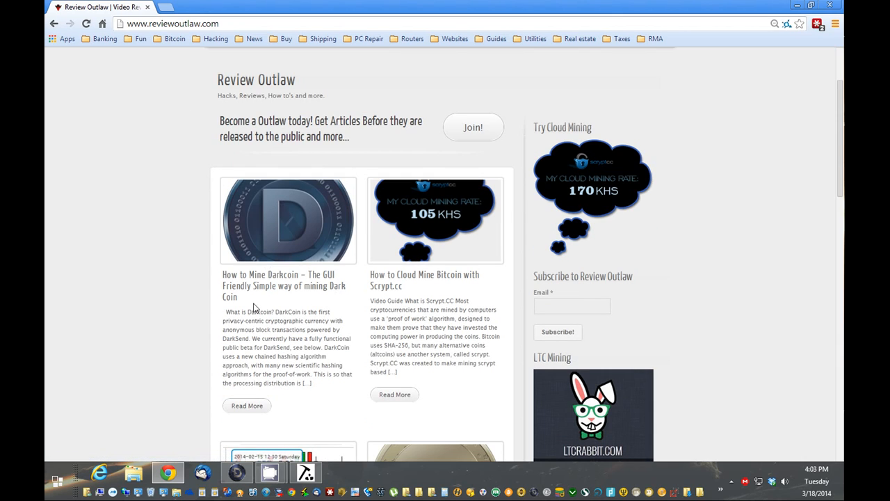
{"action": "mouse_move", "coordinate": [254, 286]}
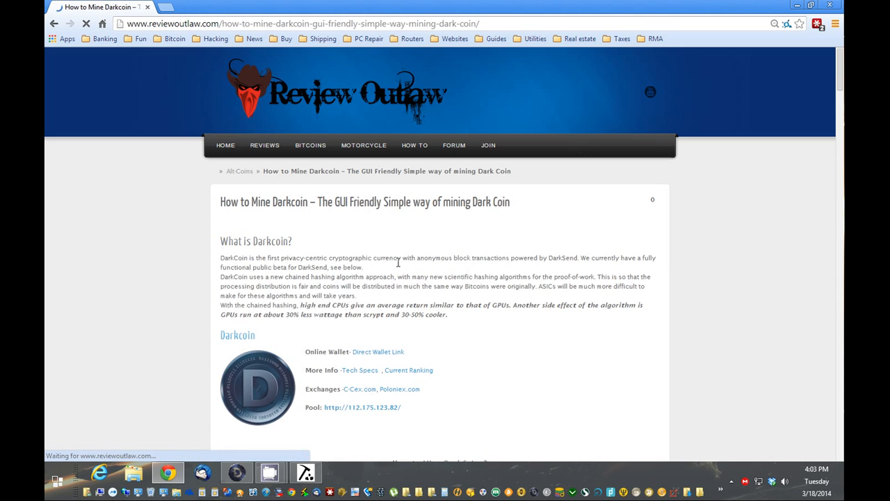
Scroll down to the Disable your Antivirus and Download DarkCoin Wallet steps.
{"action": "scroll", "scroll_direction": "down", "scroll_amount": 3}
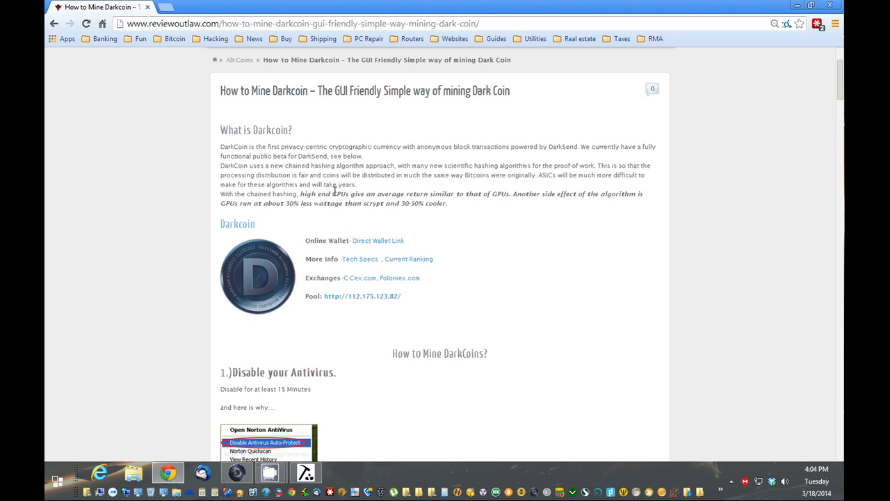
{"action": "mouse_move", "coordinate": [509, 218]}
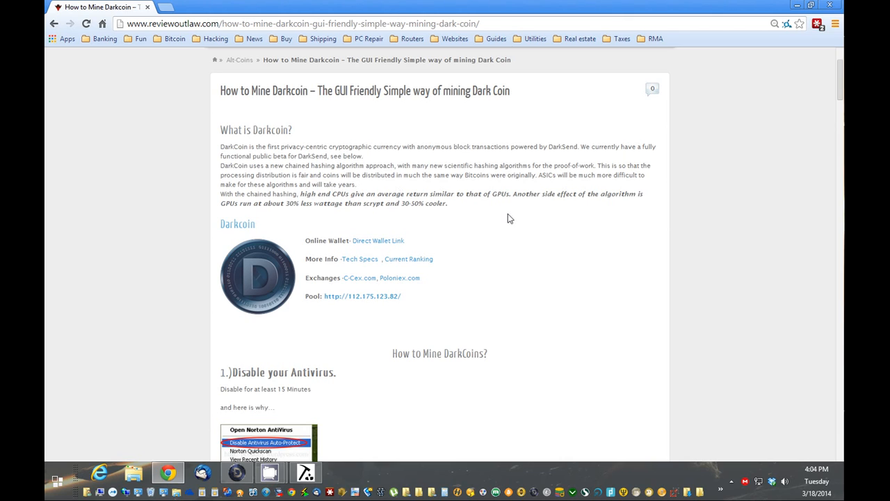
{"action": "scroll", "scroll_direction": "down", "scroll_amount": 3}
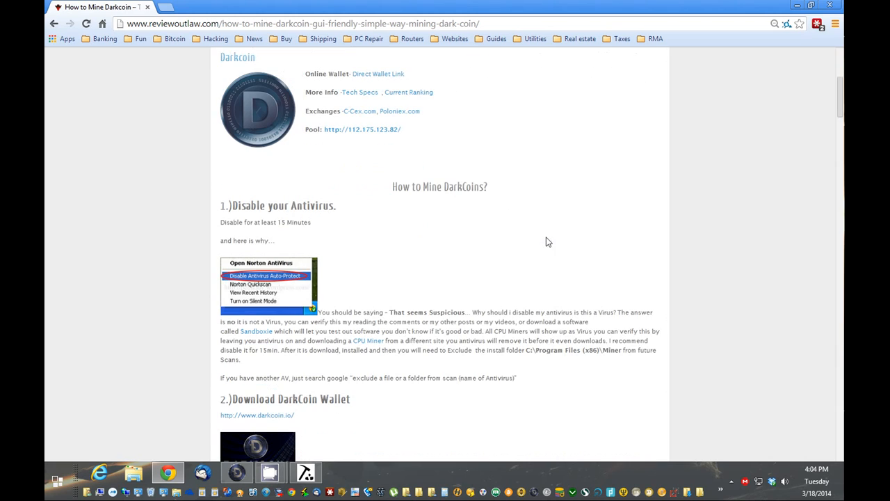
{"action": "mouse_move", "coordinate": [362, 409]}
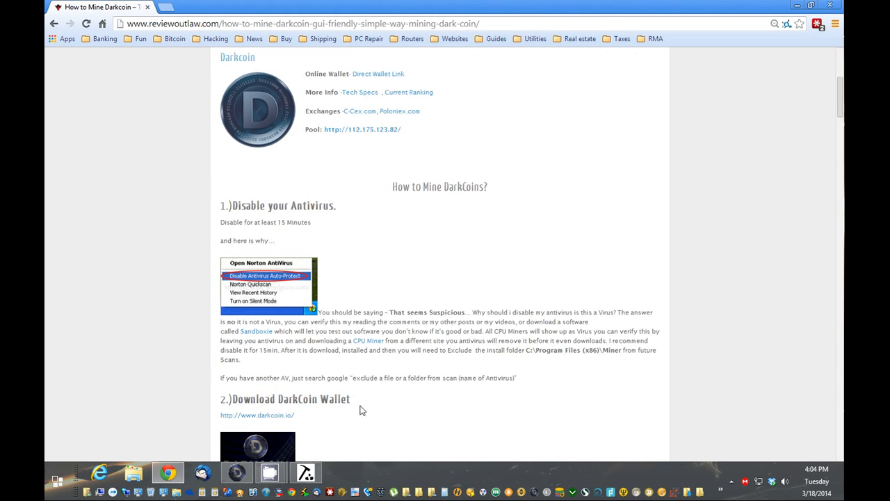
{"action": "mouse_move", "coordinate": [287, 418]}
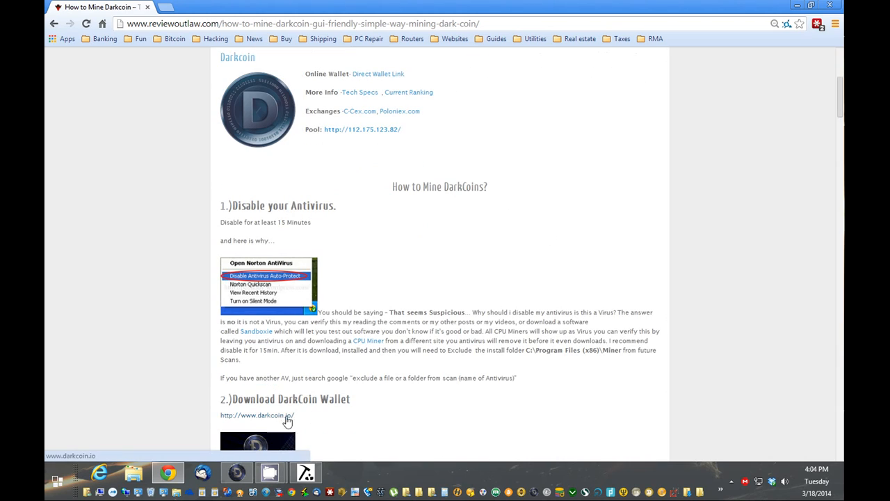
{"action": "mouse_move", "coordinate": [438, 397]}
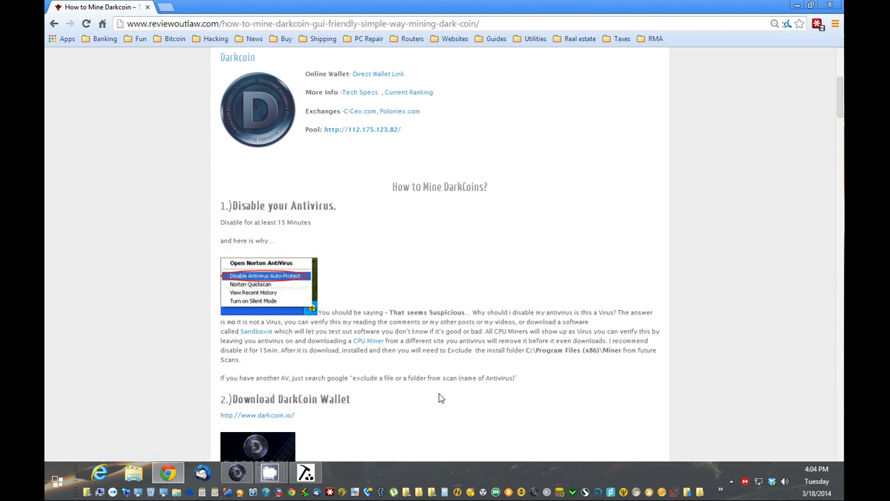
Dismiss the app can't run message and choose how long Norton protection stays off.
{"action": "scroll", "scroll_direction": "up", "scroll_amount": 3}
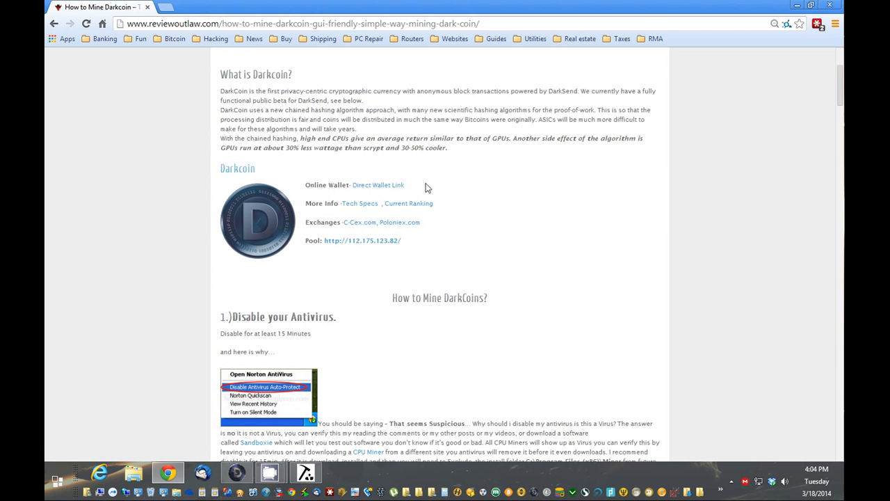
{"action": "mouse_move", "coordinate": [389, 190]}
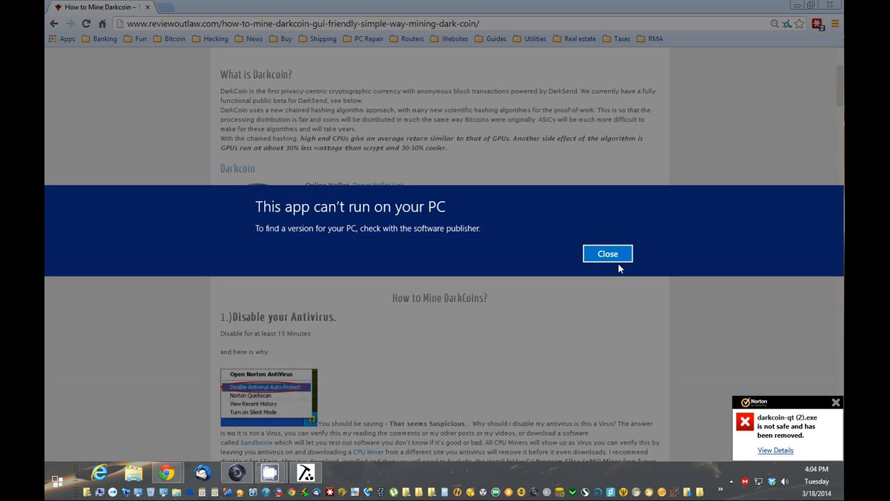
{"action": "left_click", "coordinate": [608, 253]}
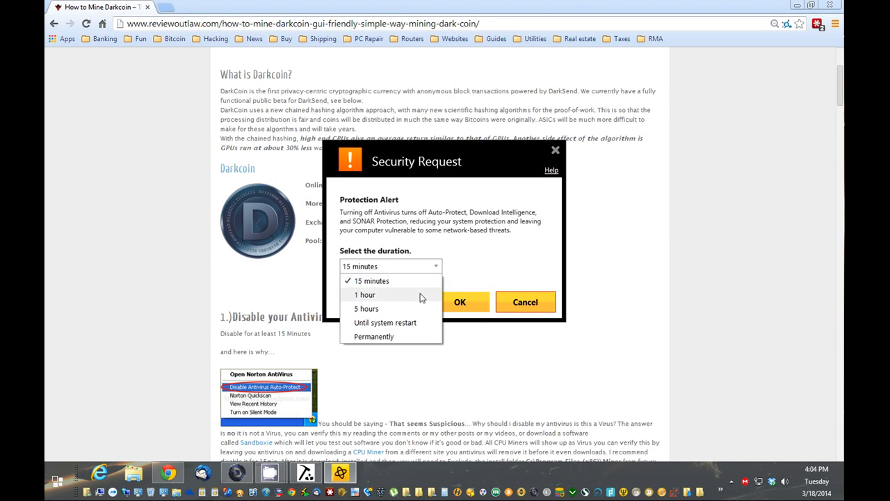
{"action": "left_click", "coordinate": [460, 302]}
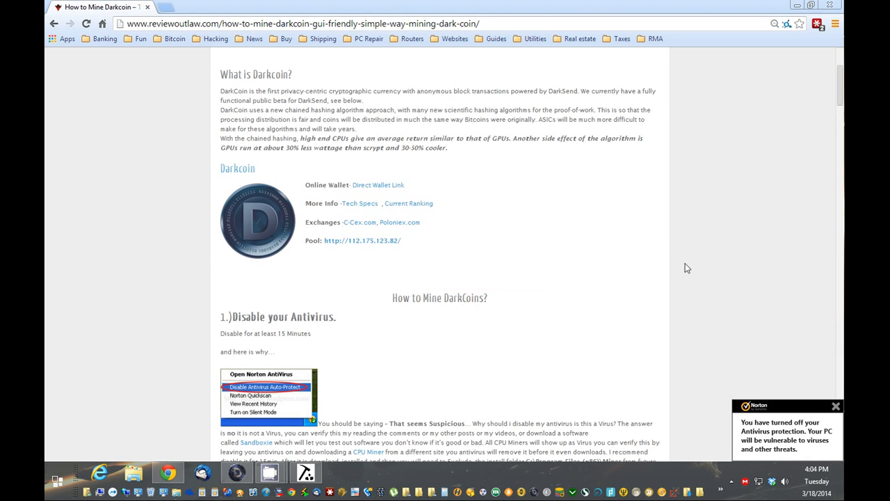
{"action": "scroll", "scroll_direction": "down", "scroll_amount": 3}
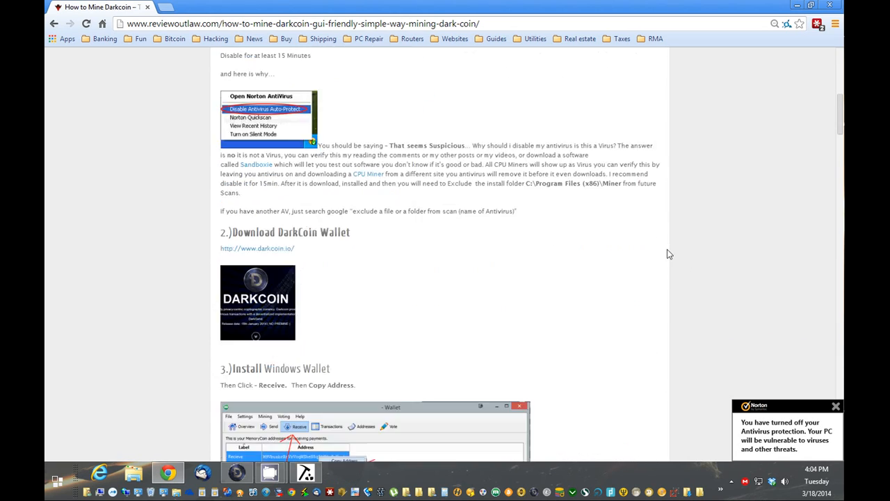
{"action": "mouse_move", "coordinate": [281, 256]}
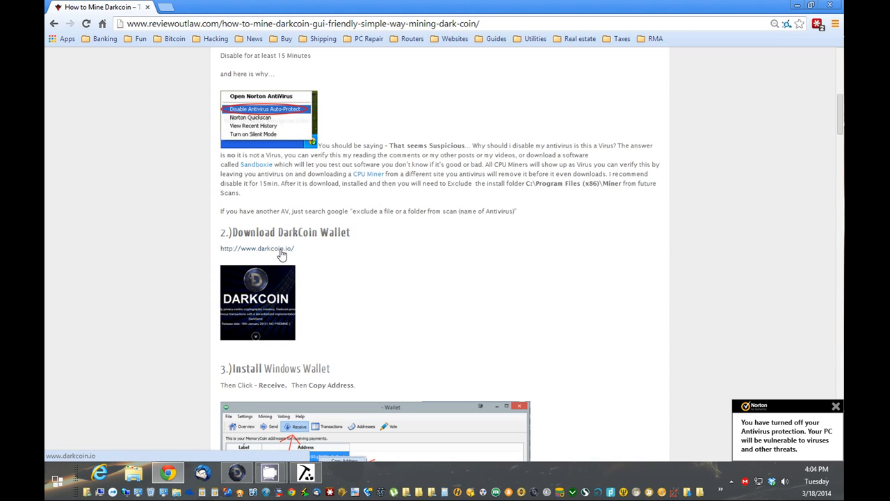
Open the darkcoin.io downloads page, then return to the How to Mine Darkcoin tab.
{"action": "left_click", "coordinate": [257, 248]}
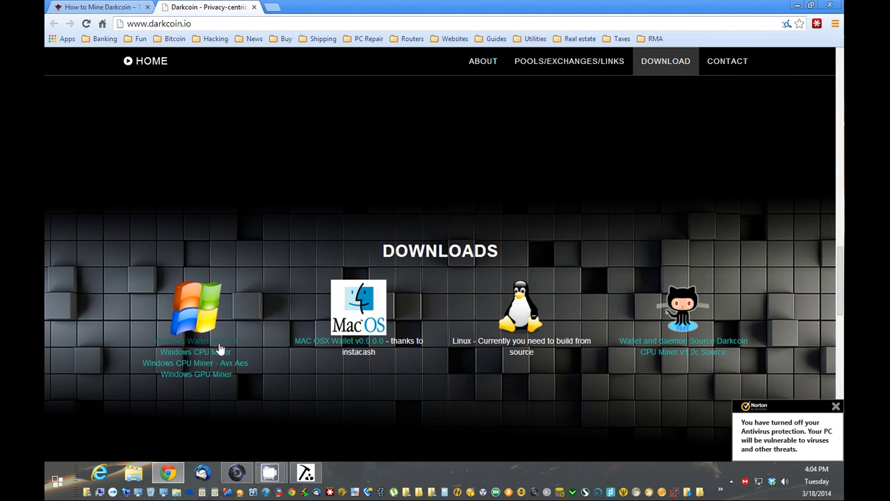
{"action": "mouse_move", "coordinate": [270, 63]}
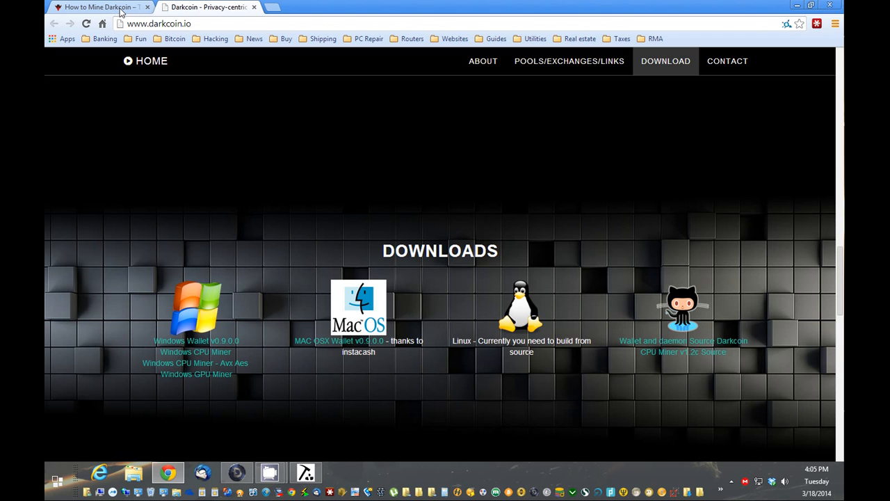
{"action": "left_click", "coordinate": [97, 7]}
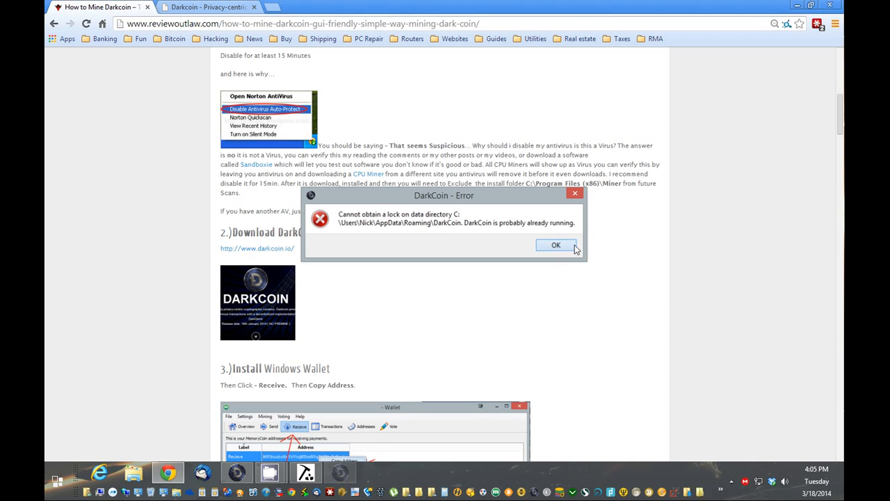
Dismiss the already-running error and copy the wallet's receiving DarkCoin address.
{"action": "left_click", "coordinate": [556, 244]}
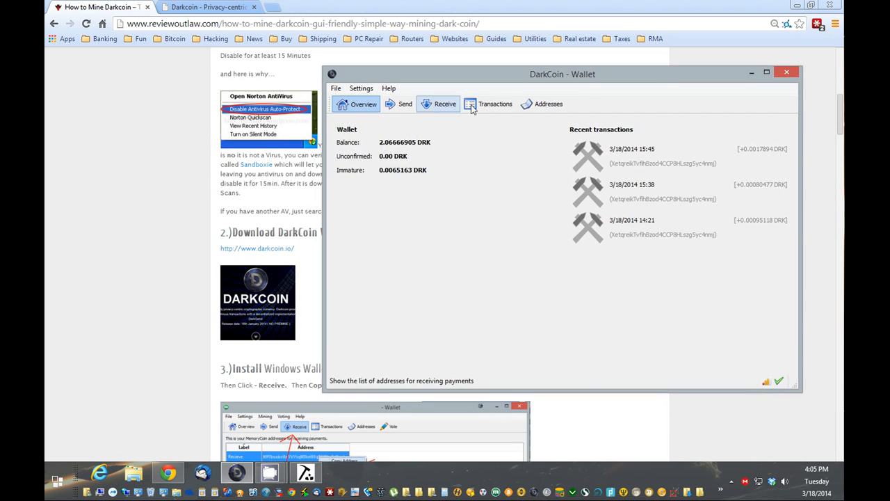
{"action": "left_click_drag", "start_coordinate": [562, 74], "coordinate": [593, 55]}
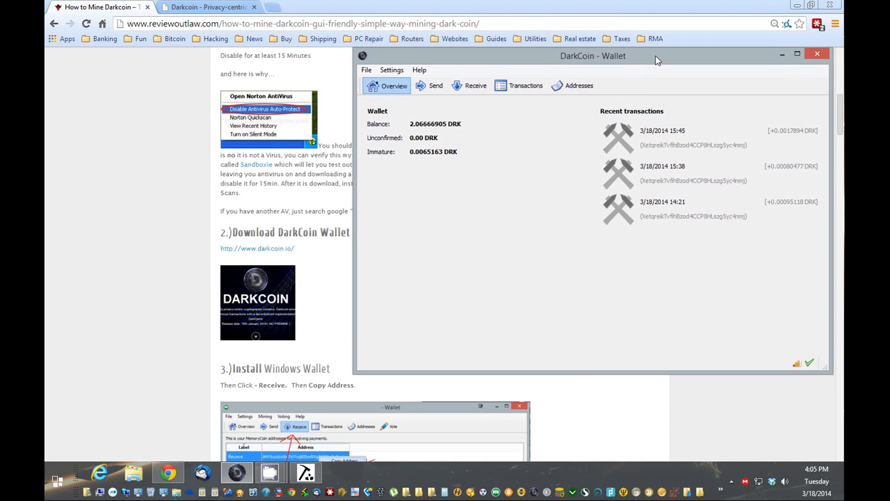
{"action": "mouse_move", "coordinate": [331, 286]}
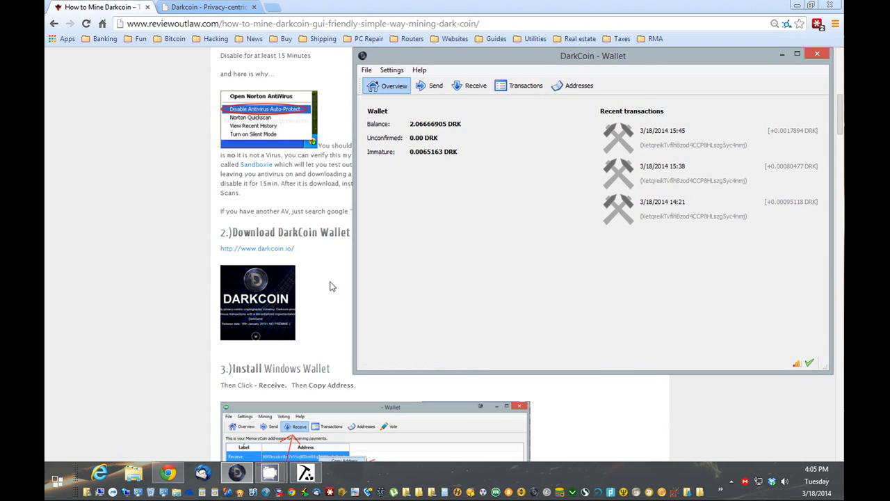
{"action": "mouse_move", "coordinate": [334, 266]}
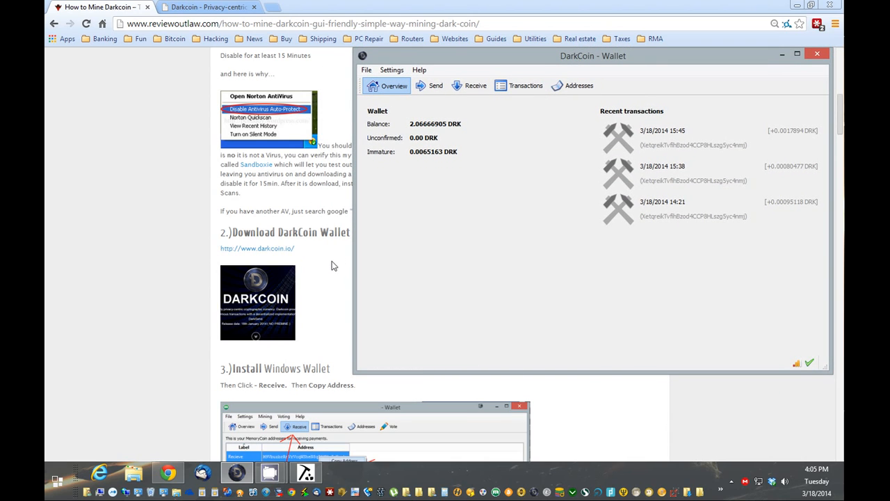
{"action": "mouse_move", "coordinate": [508, 156]}
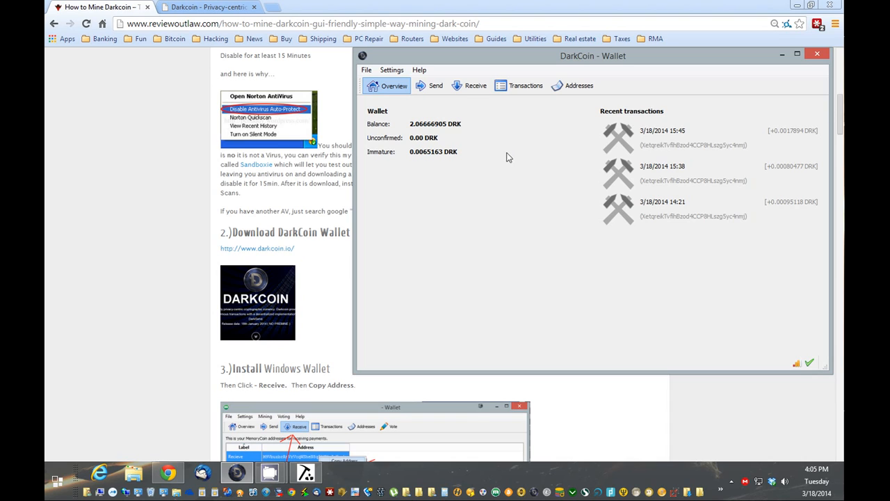
{"action": "left_click", "coordinate": [476, 85]}
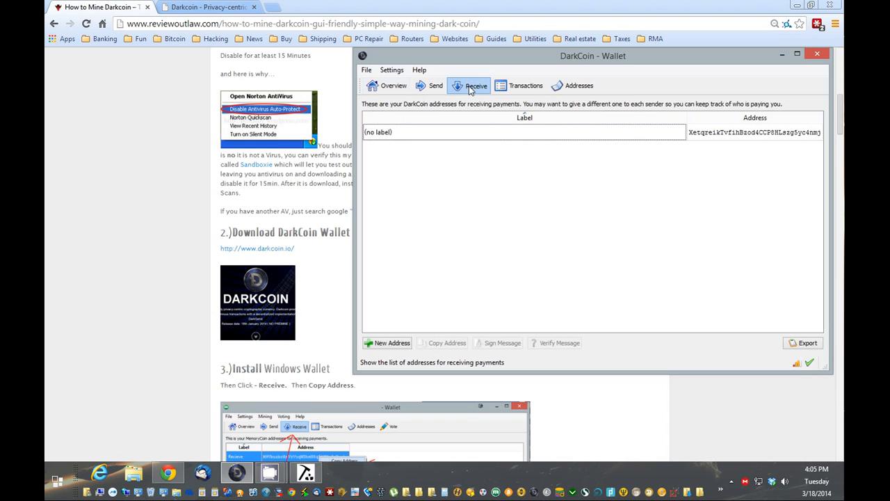
{"action": "mouse_move", "coordinate": [681, 127]}
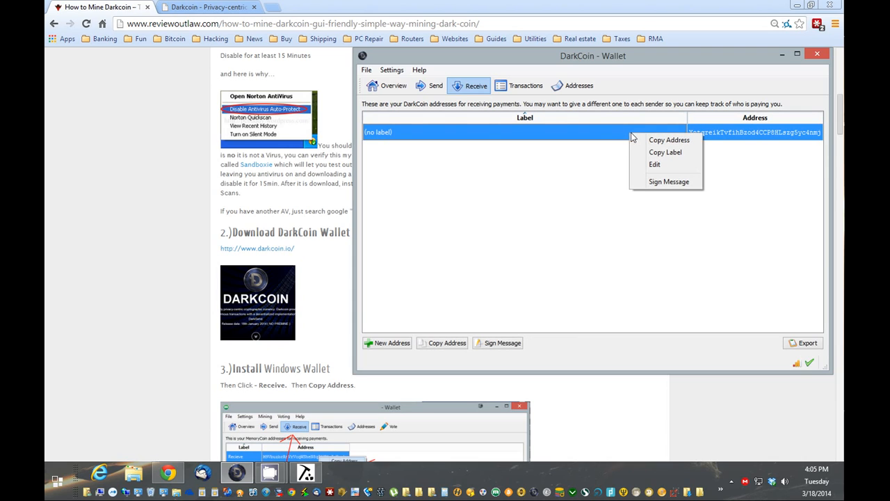
{"action": "left_click", "coordinate": [669, 140]}
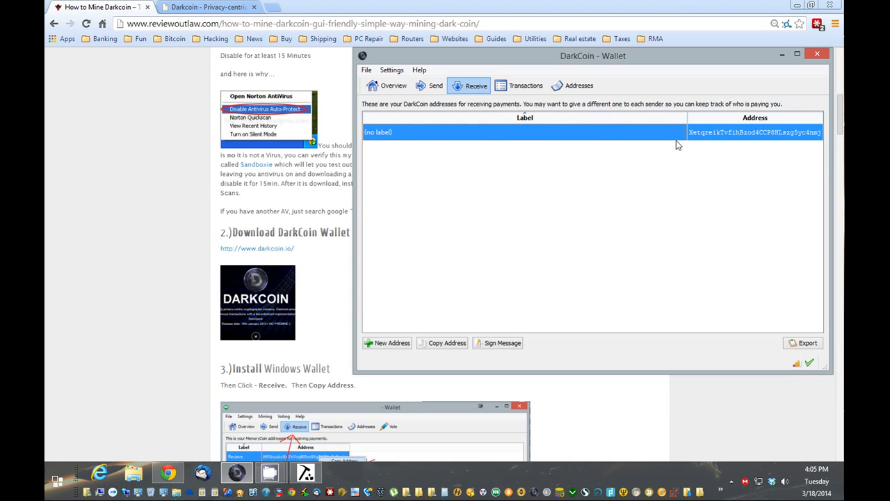
{"action": "mouse_move", "coordinate": [327, 214]}
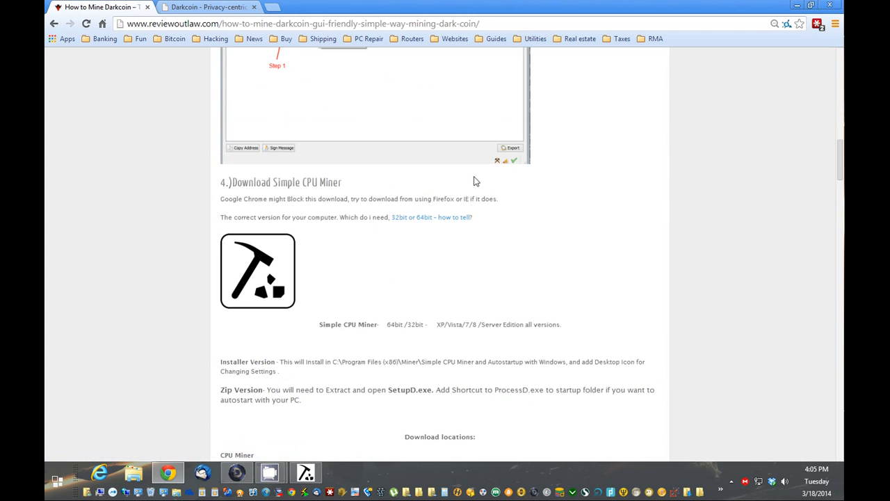
{"action": "mouse_move", "coordinate": [307, 198]}
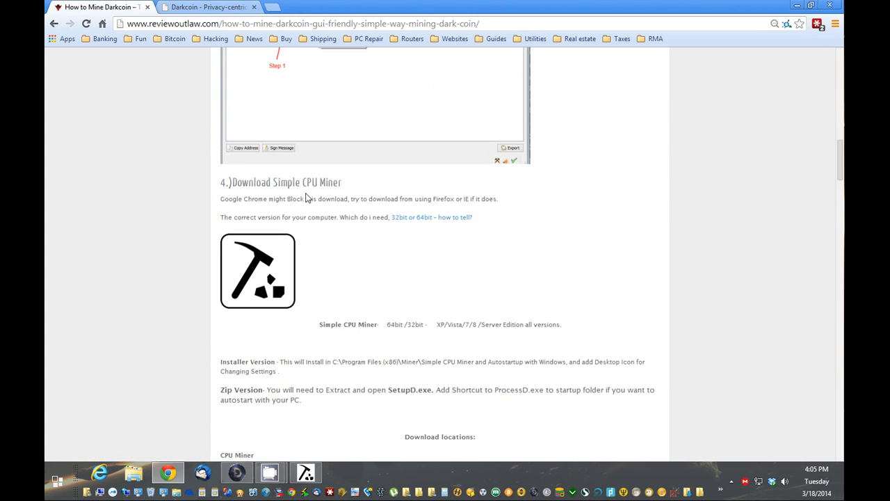
Download the Simple CPU Miner MSI and run the blocked installer anyway.
{"action": "scroll", "scroll_direction": "down", "scroll_amount": 3}
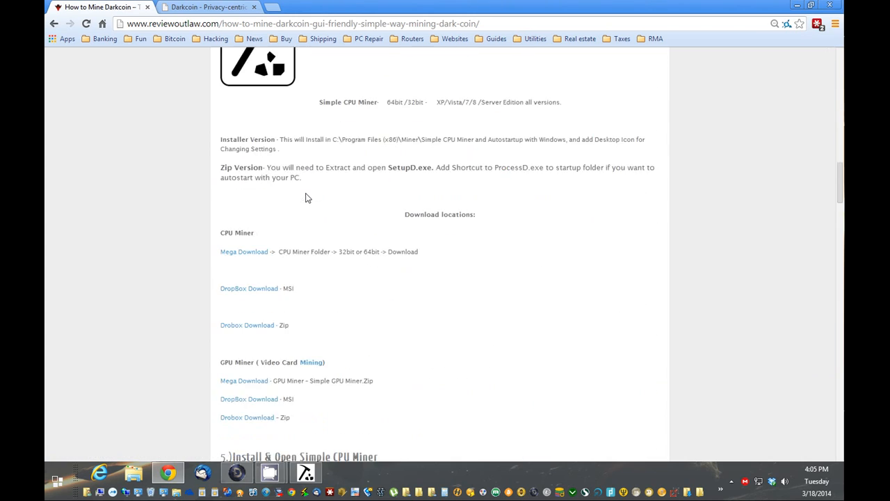
{"action": "mouse_move", "coordinate": [263, 280]}
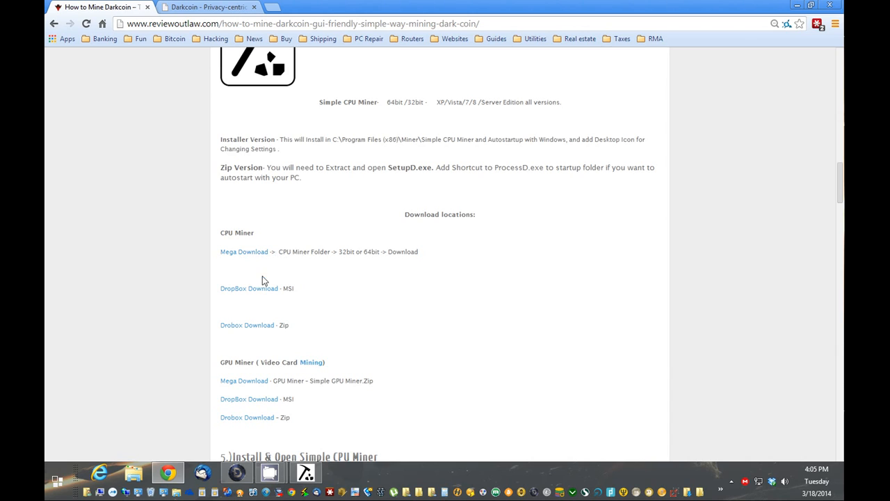
{"action": "mouse_move", "coordinate": [249, 288]}
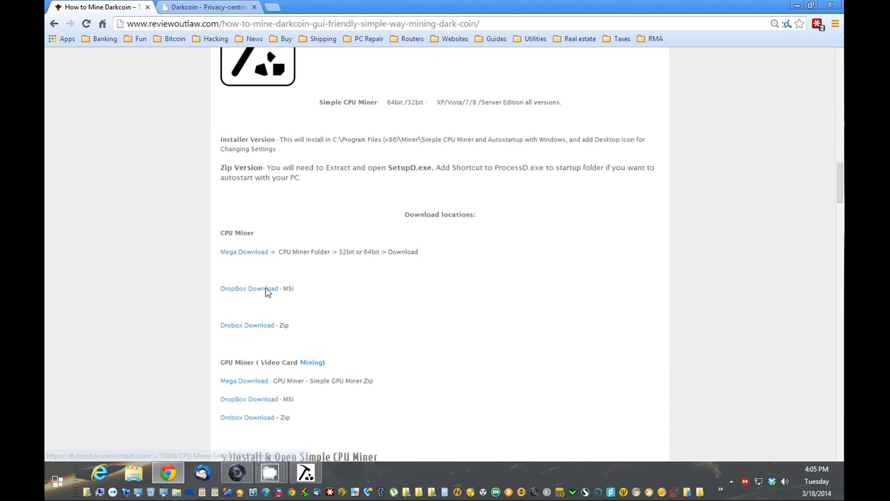
{"action": "mouse_move", "coordinate": [249, 288]}
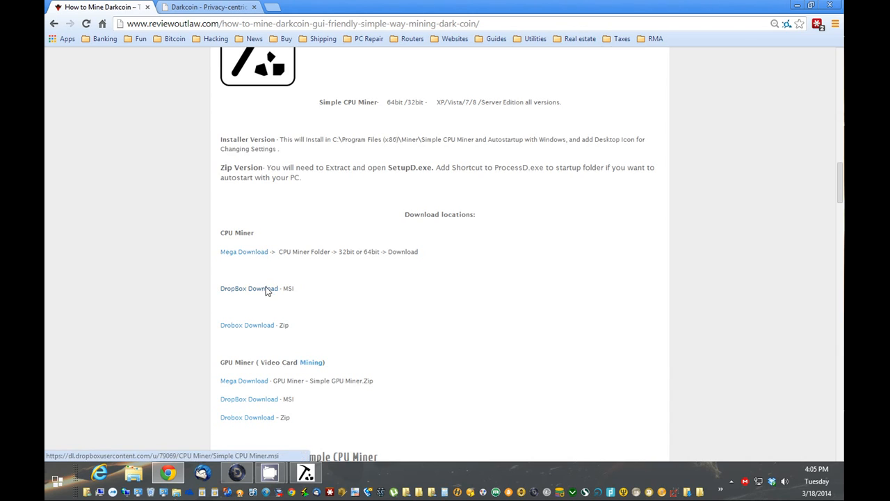
{"action": "left_click", "coordinate": [249, 288]}
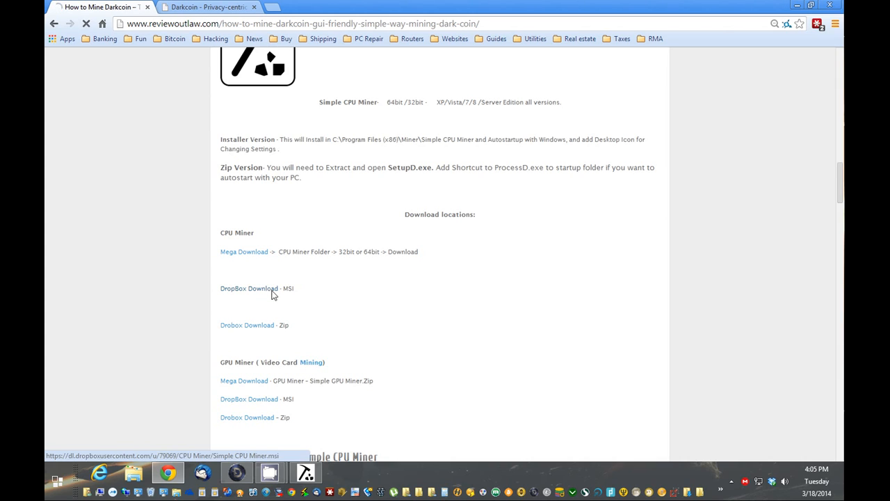
{"action": "left_click", "coordinate": [249, 288]}
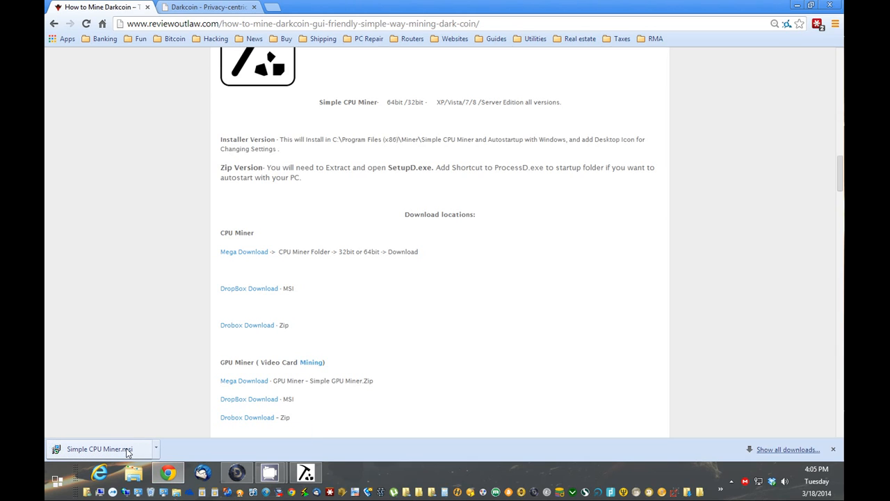
{"action": "left_click", "coordinate": [97, 449]}
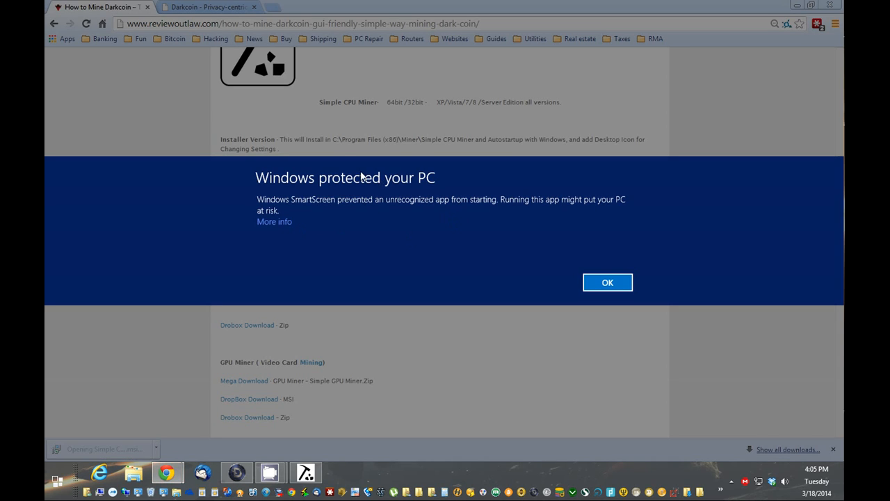
{"action": "left_click", "coordinate": [274, 221]}
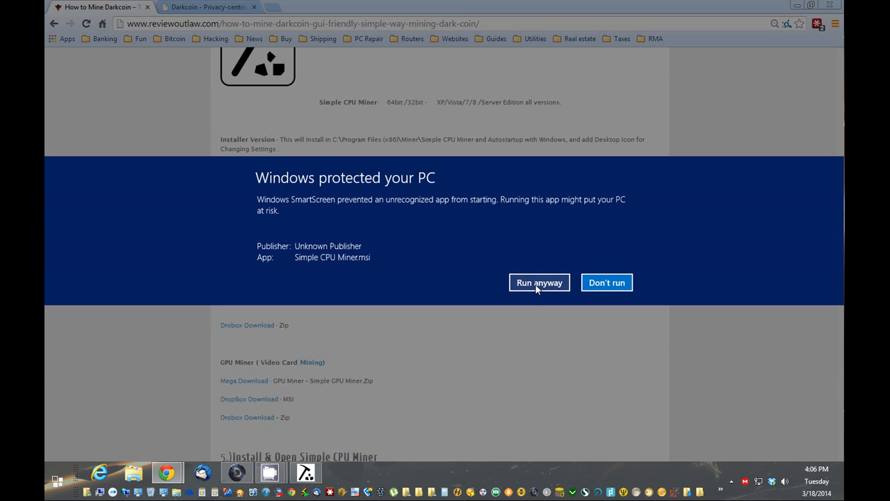
{"action": "left_click", "coordinate": [539, 282]}
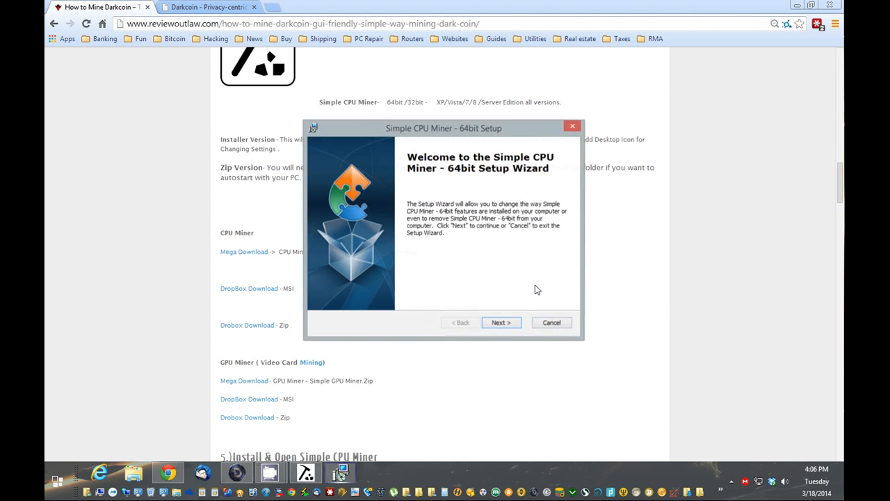
{"action": "mouse_move", "coordinate": [501, 323]}
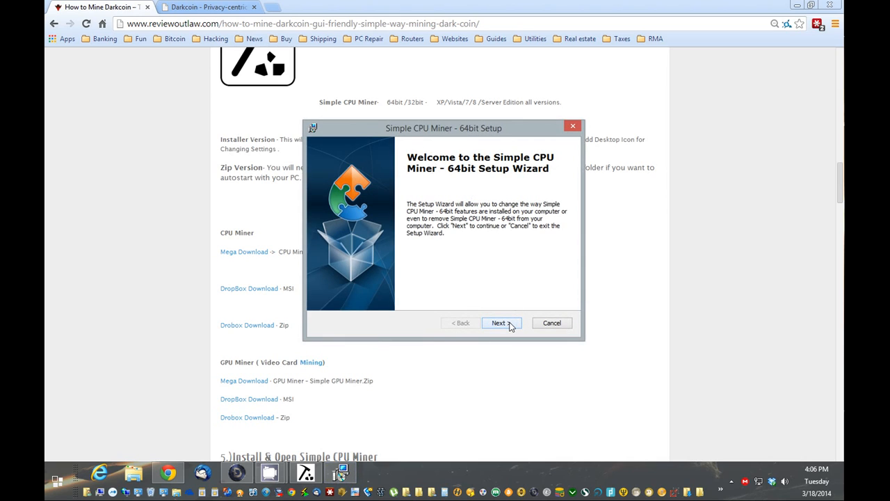
{"action": "mouse_move", "coordinate": [560, 283]}
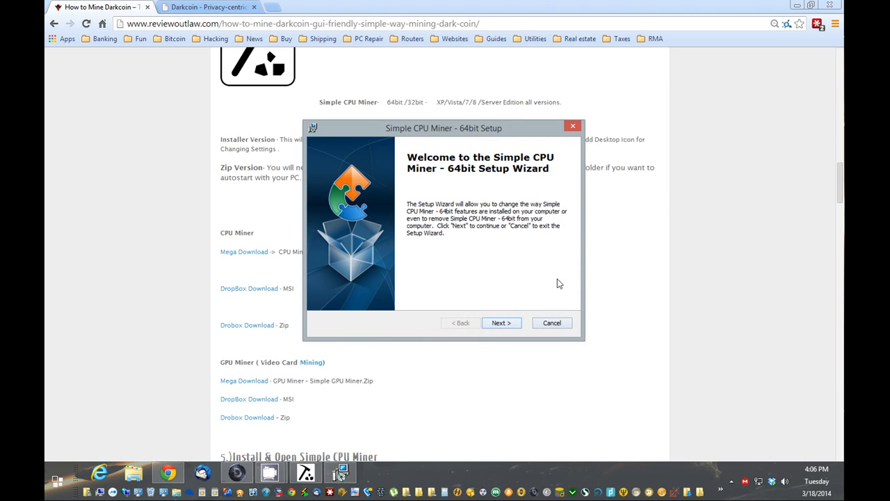
Cancel the Simple CPU Miner setup wizard and confirm.
{"action": "left_click", "coordinate": [552, 322]}
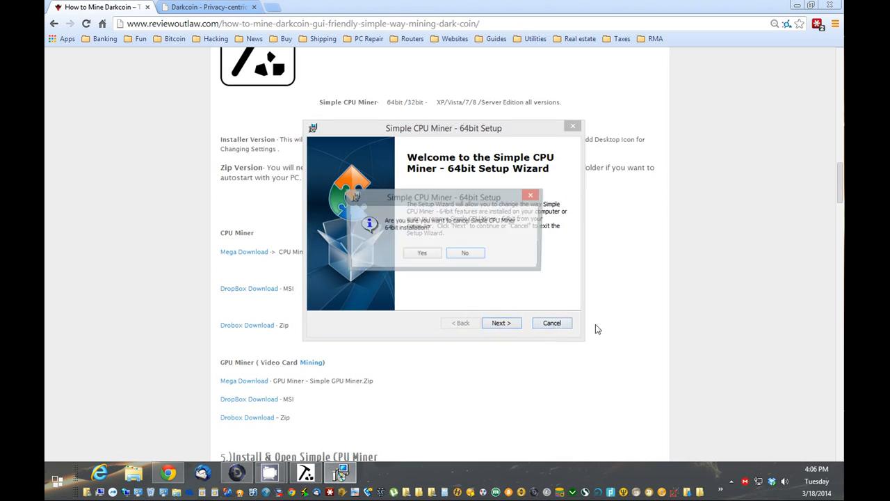
{"action": "left_click", "coordinate": [422, 252]}
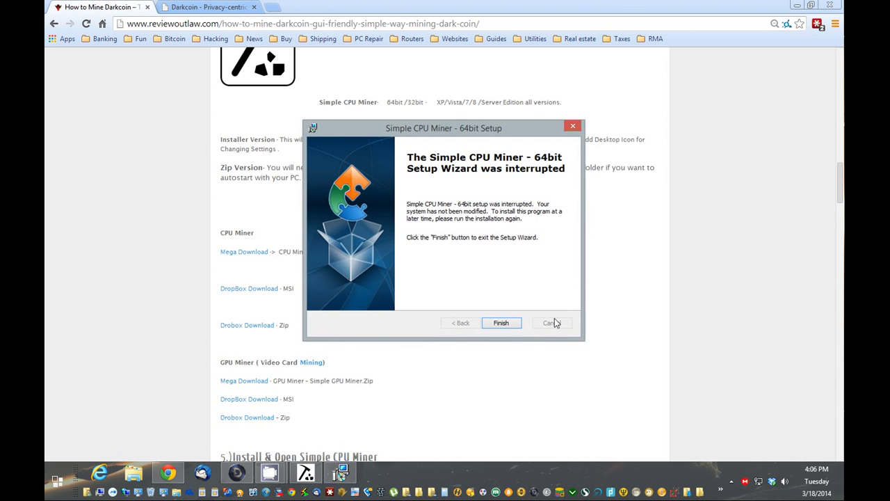
Finish the interrupted wizard, stop the running miner and copy the DarkCoin receive address.
{"action": "left_click", "coordinate": [500, 322]}
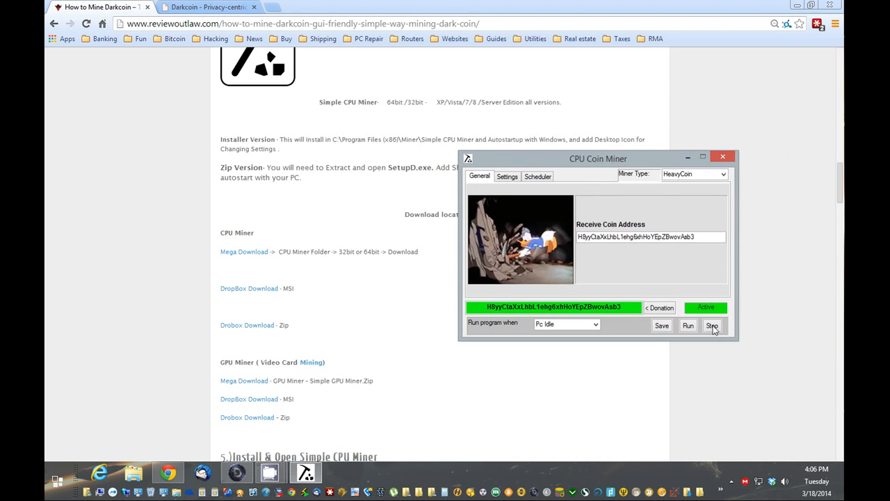
{"action": "left_click", "coordinate": [724, 174]}
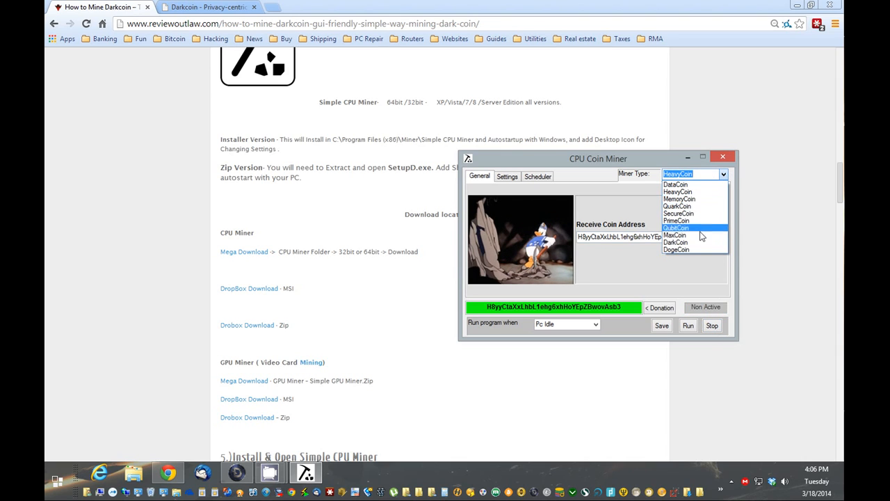
{"action": "mouse_move", "coordinate": [677, 242]}
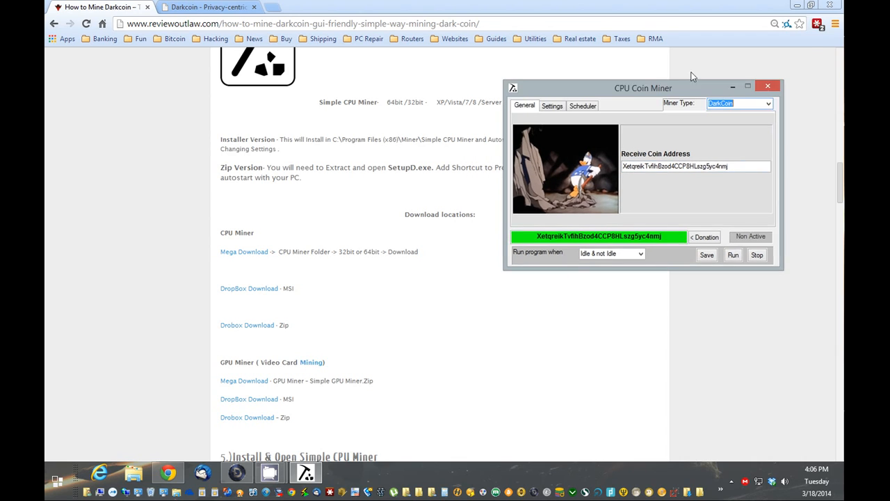
{"action": "left_click_drag", "start_coordinate": [643, 87], "coordinate": [671, 56]}
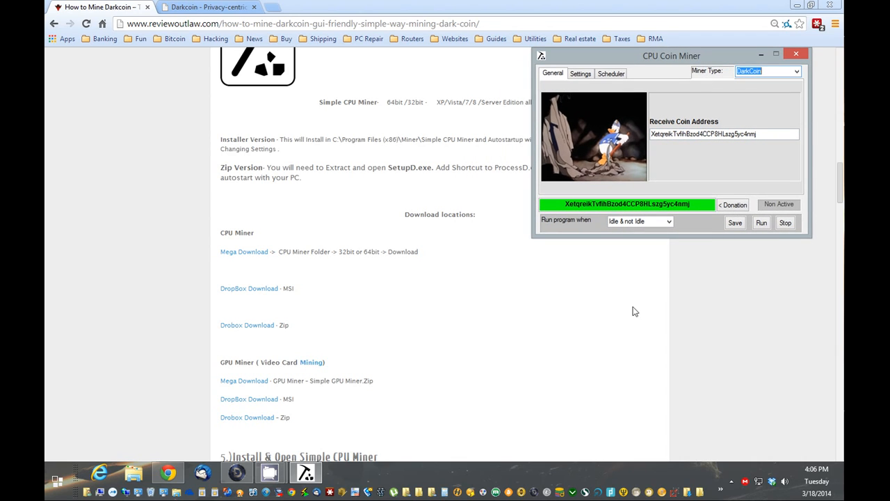
{"action": "mouse_move", "coordinate": [621, 302]}
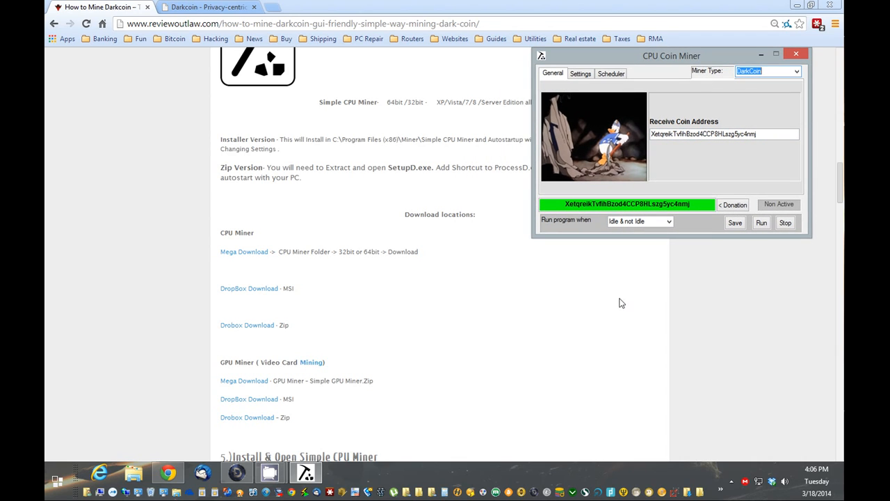
{"action": "scroll", "scroll_direction": "down", "scroll_amount": 3}
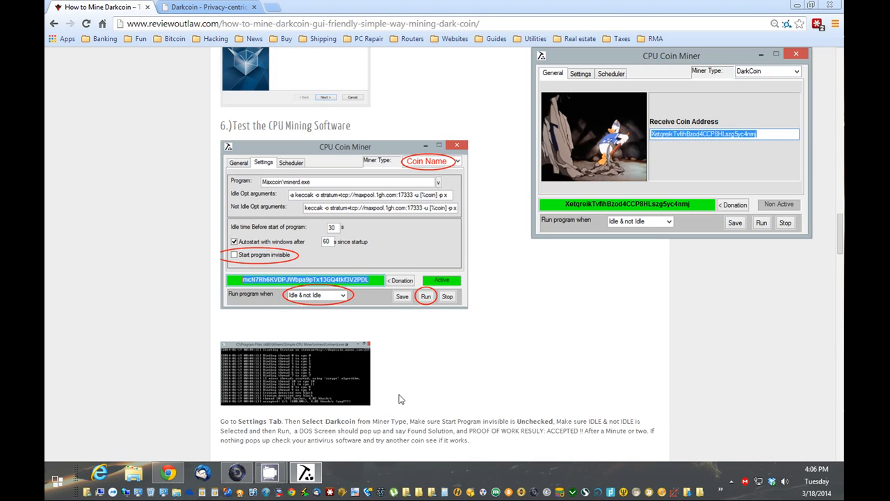
{"action": "mouse_move", "coordinate": [667, 127]}
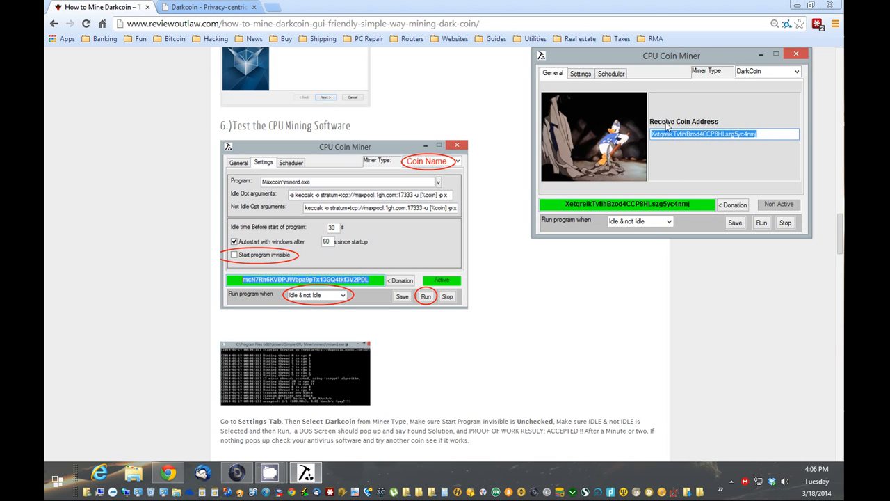
{"action": "right_click", "coordinate": [703, 134]}
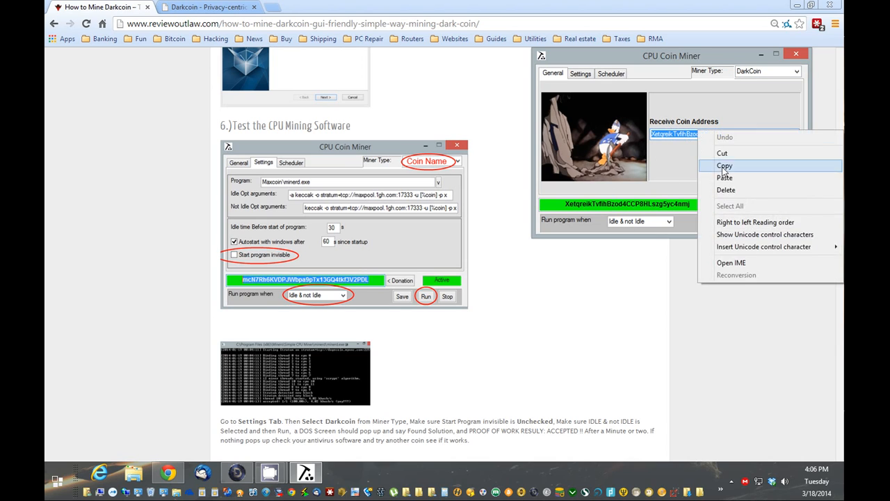
{"action": "left_click", "coordinate": [724, 165]}
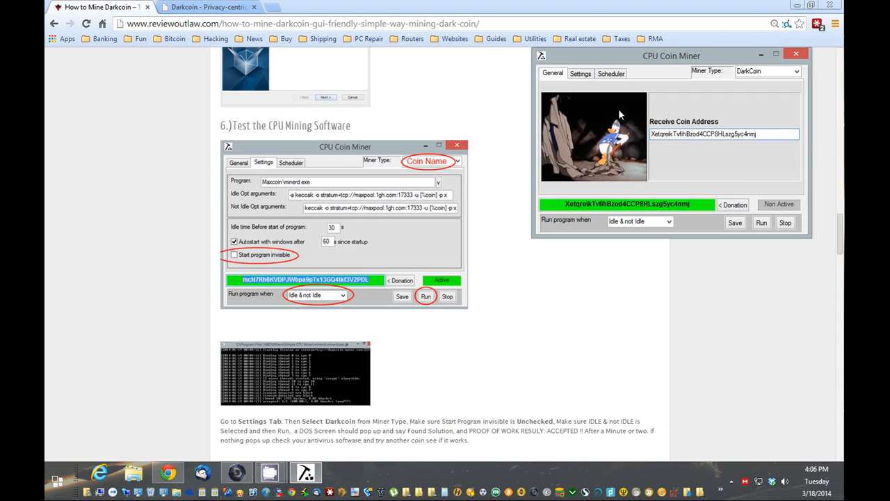
Confirm the saved and running settings, then stop the miner after accepted shares.
{"action": "left_click", "coordinate": [580, 73]}
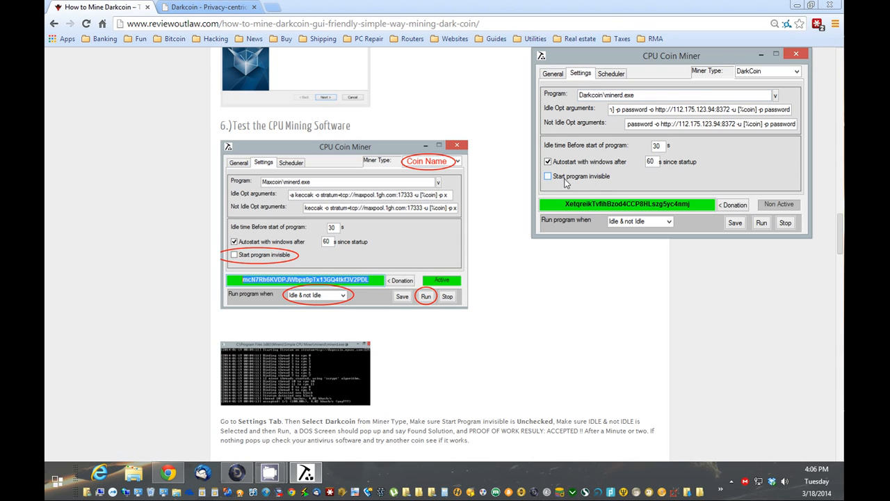
{"action": "mouse_move", "coordinate": [597, 186]}
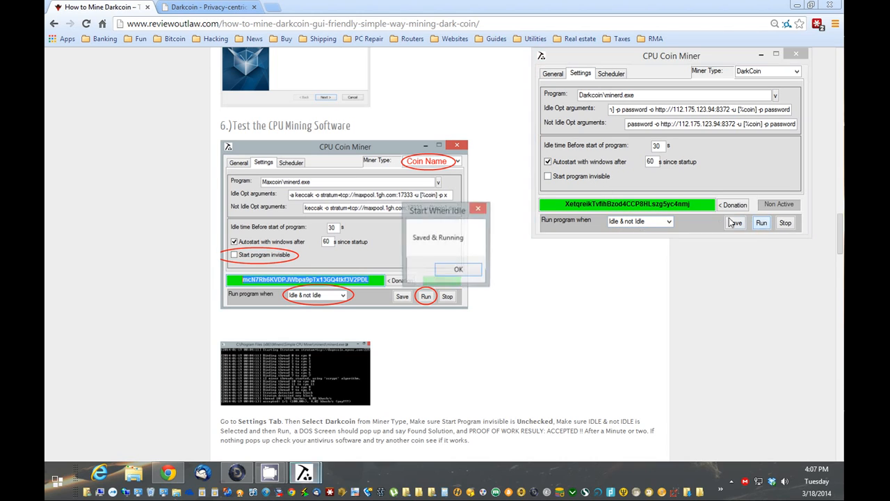
{"action": "left_click", "coordinate": [458, 269]}
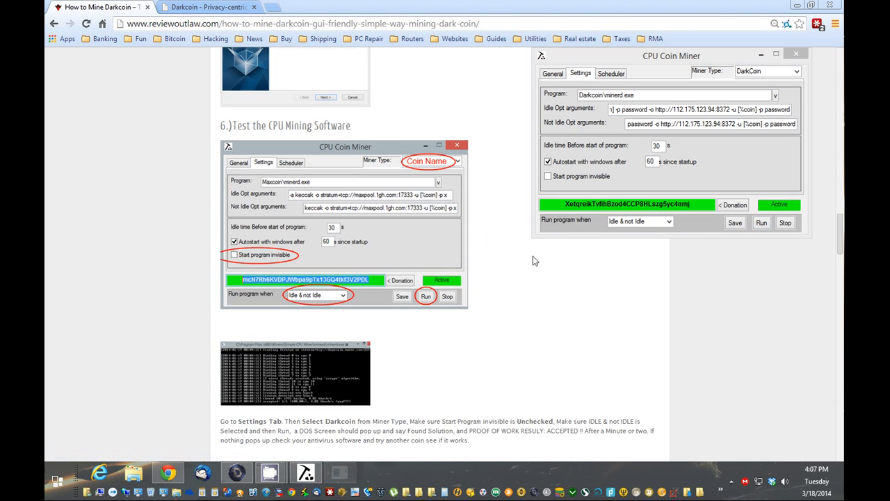
{"action": "left_click", "coordinate": [425, 295]}
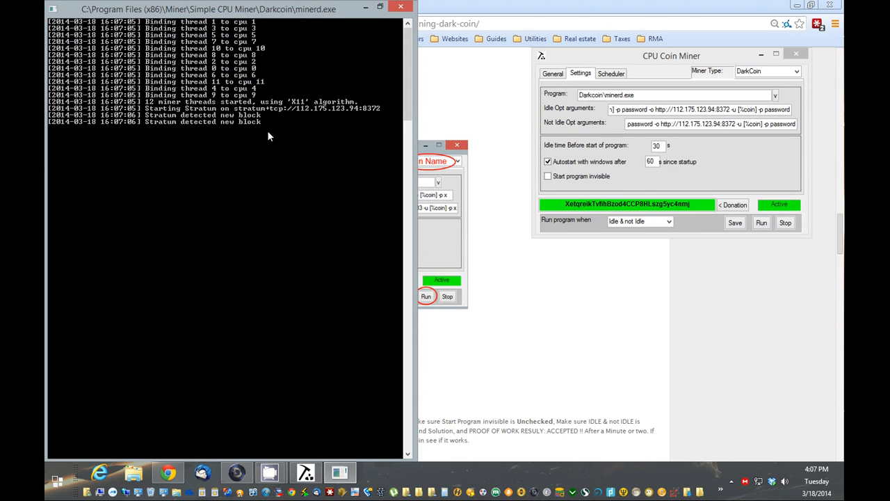
{"action": "mouse_move", "coordinate": [171, 115]}
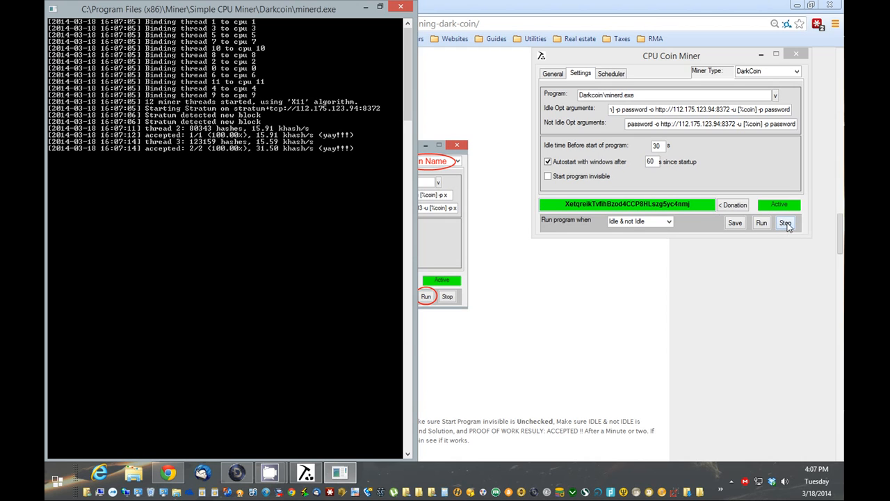
{"action": "left_click", "coordinate": [785, 223]}
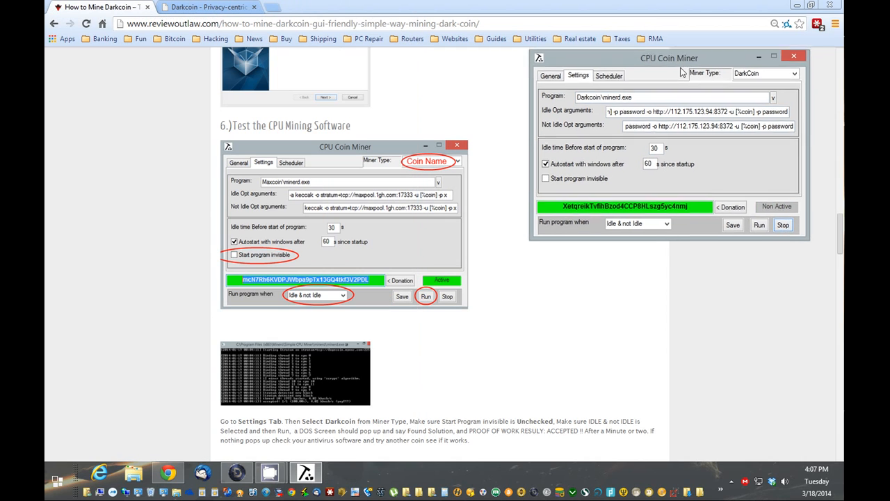
Set mining to run only when Pc Idle and start the program invisible.
{"action": "left_click", "coordinate": [543, 92]}
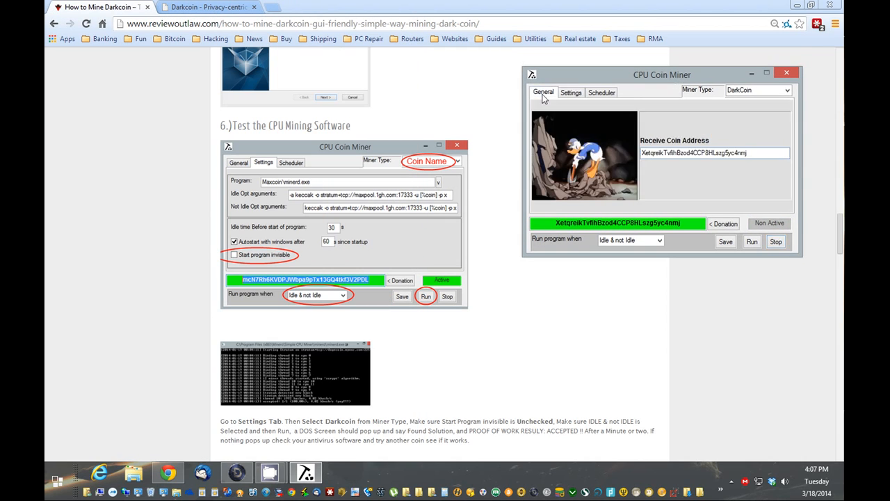
{"action": "left_click", "coordinate": [787, 73]}
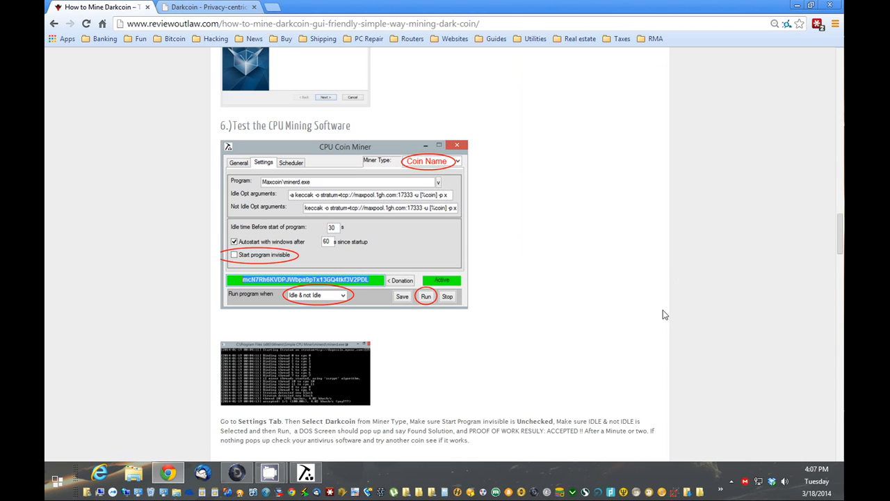
{"action": "scroll", "scroll_direction": "down", "scroll_amount": 3}
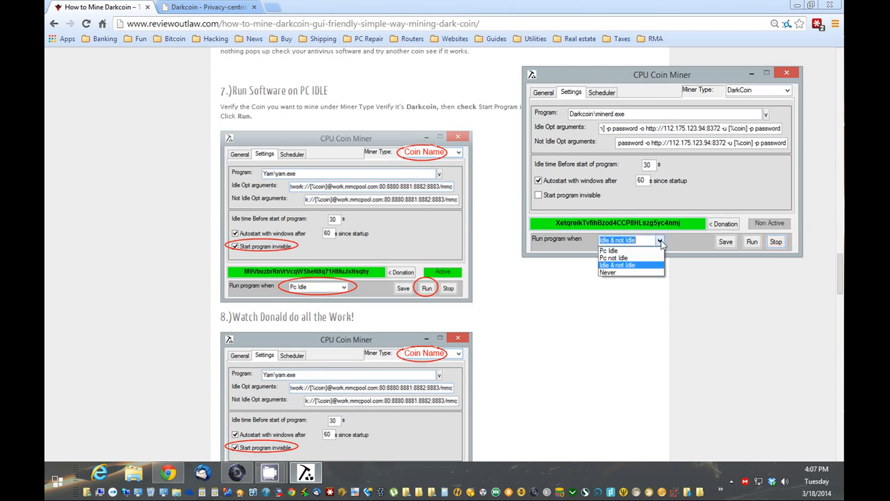
{"action": "left_click", "coordinate": [608, 250]}
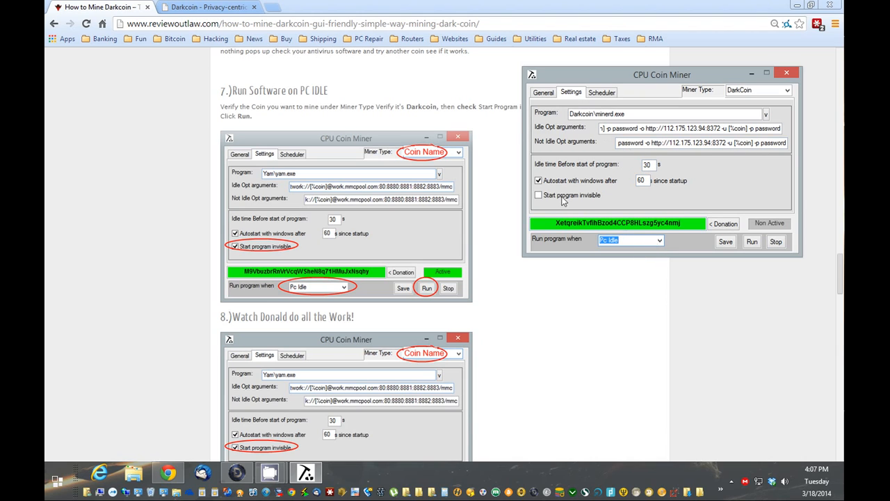
{"action": "left_click", "coordinate": [538, 195]}
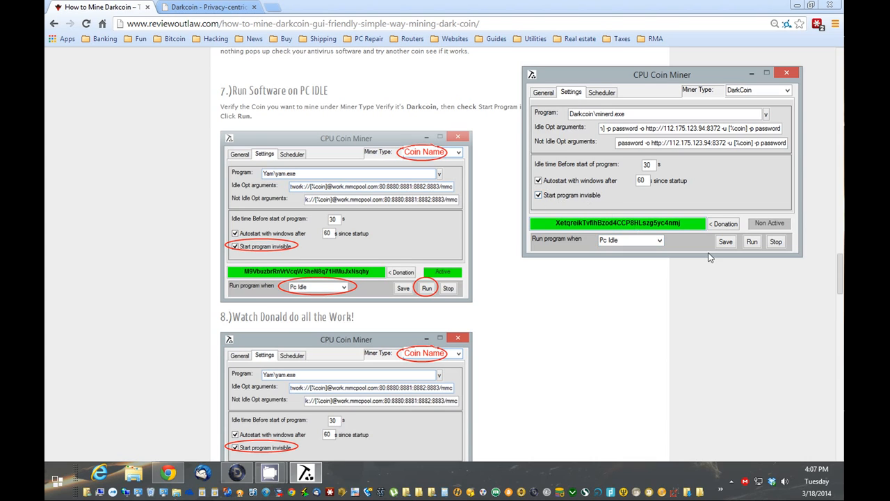
{"action": "mouse_move", "coordinate": [522, 108]}
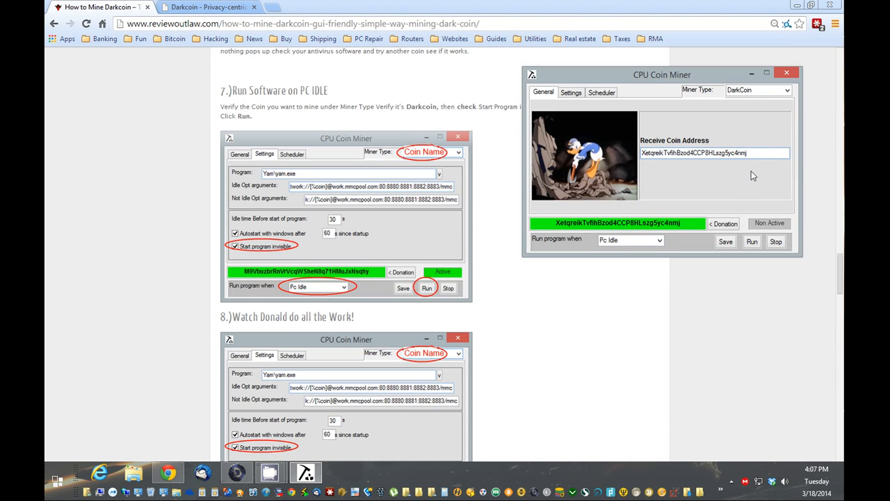
Save the idle mining settings, confirm, and start the miner.
{"action": "left_click", "coordinate": [402, 288]}
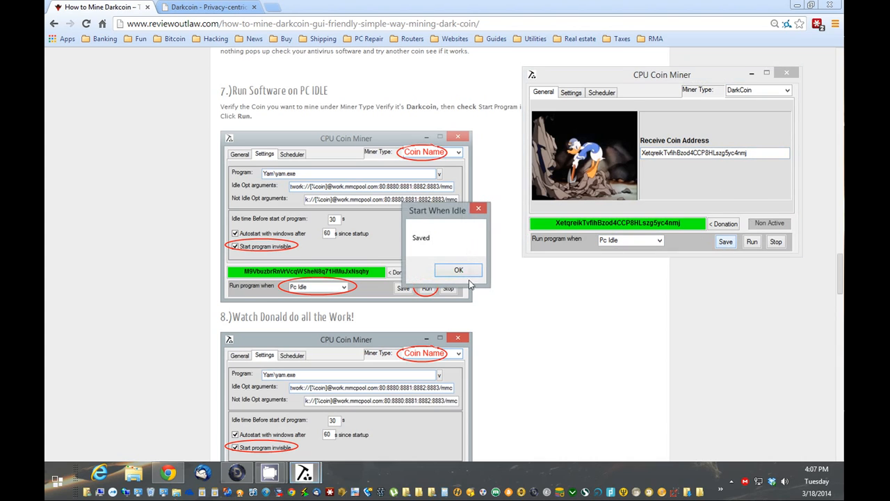
{"action": "left_click", "coordinate": [458, 270]}
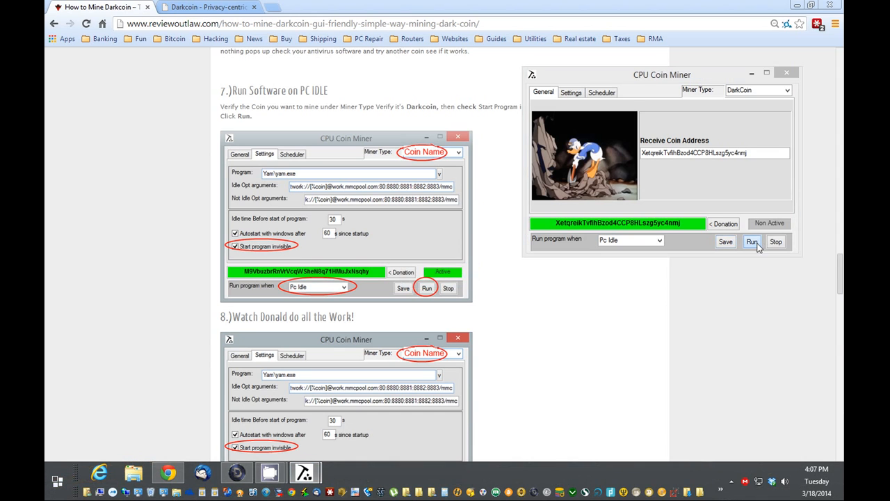
{"action": "left_click", "coordinate": [752, 241]}
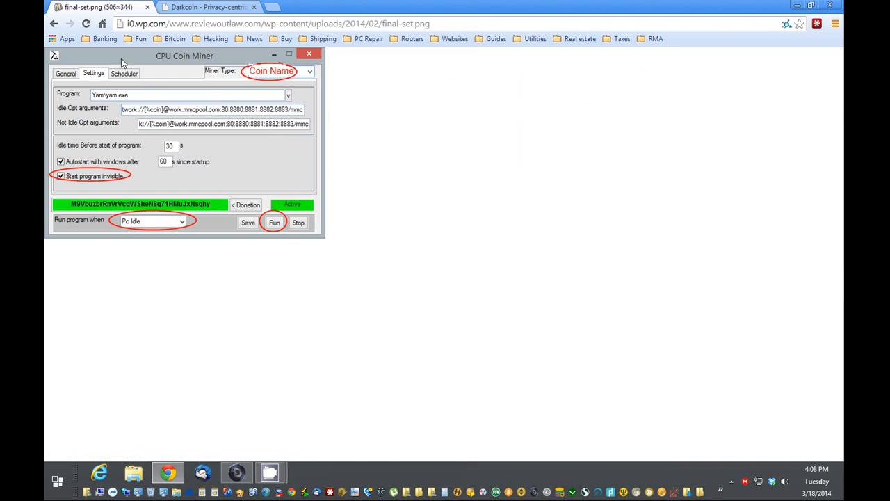
{"action": "mouse_move", "coordinate": [564, 251]}
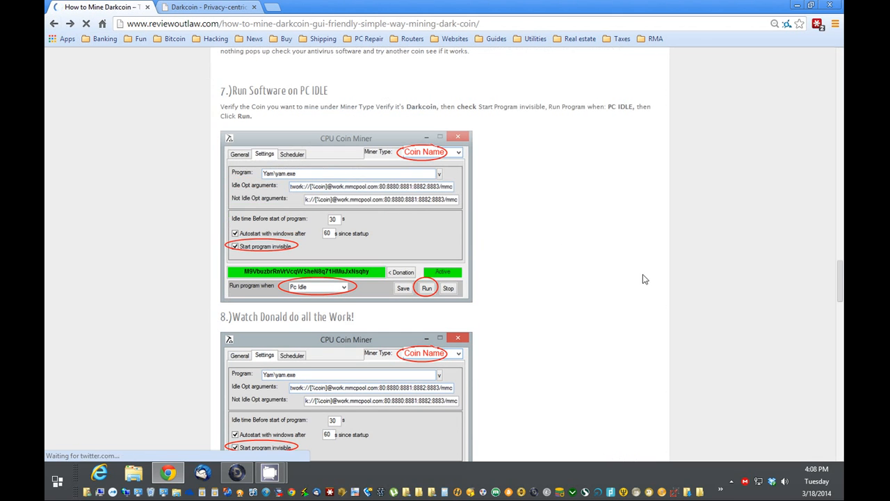
Scroll the guide to step 9, Exclude Simple CPU Miner from your Antivirus.
{"action": "scroll", "scroll_direction": "down", "scroll_amount": 3}
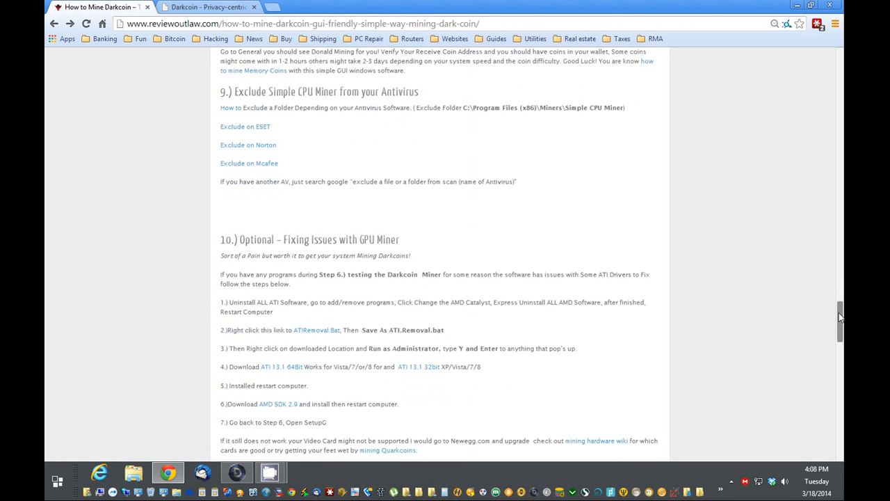
{"action": "scroll", "scroll_direction": "up", "scroll_amount": 3}
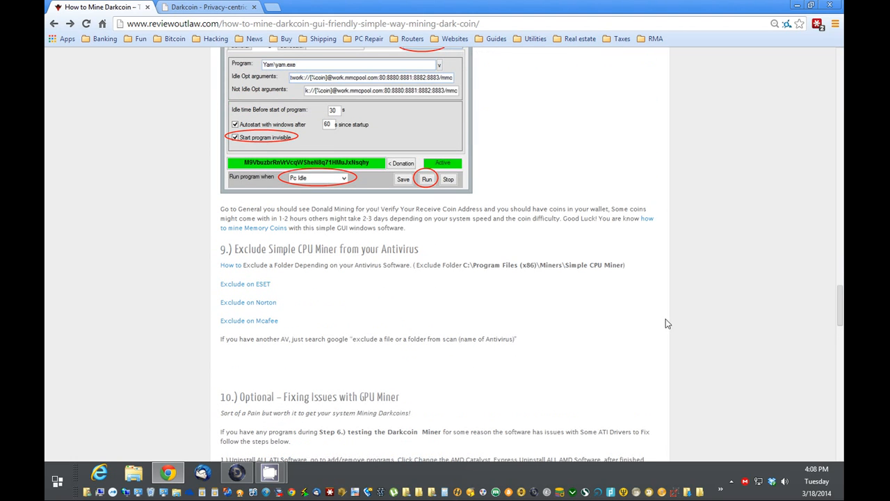
Launch Norton AntiVirus from the system tray and go to its Settings.
{"action": "left_click", "coordinate": [731, 480]}
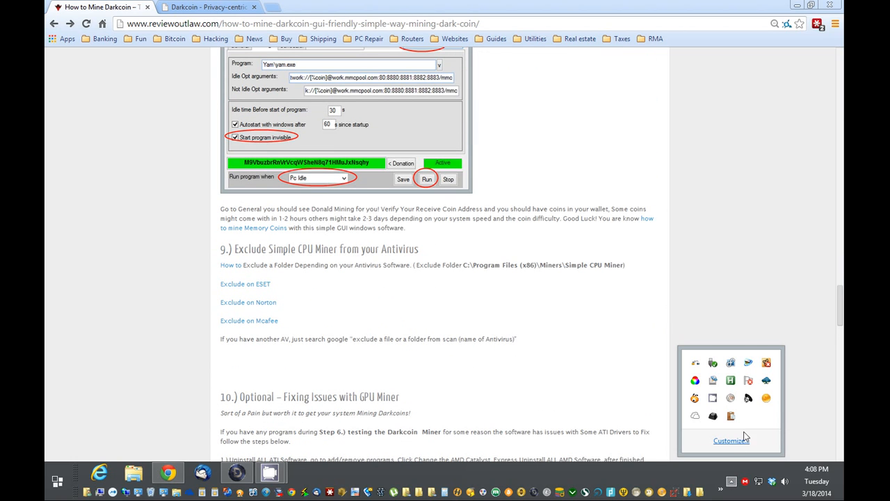
{"action": "mouse_move", "coordinate": [766, 362]}
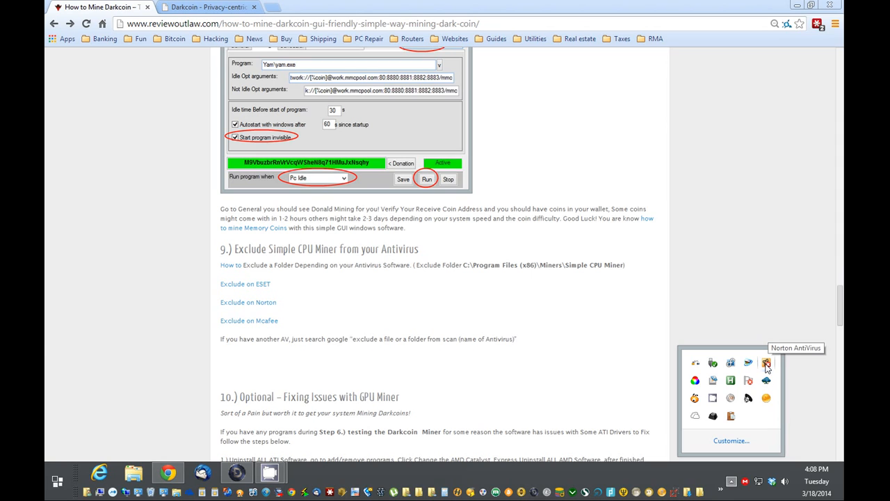
{"action": "right_click", "coordinate": [765, 362]}
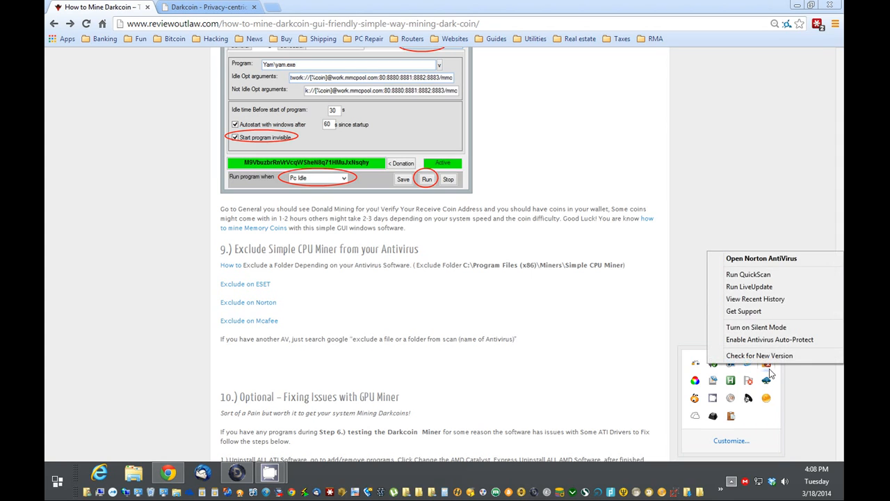
{"action": "left_click", "coordinate": [761, 258]}
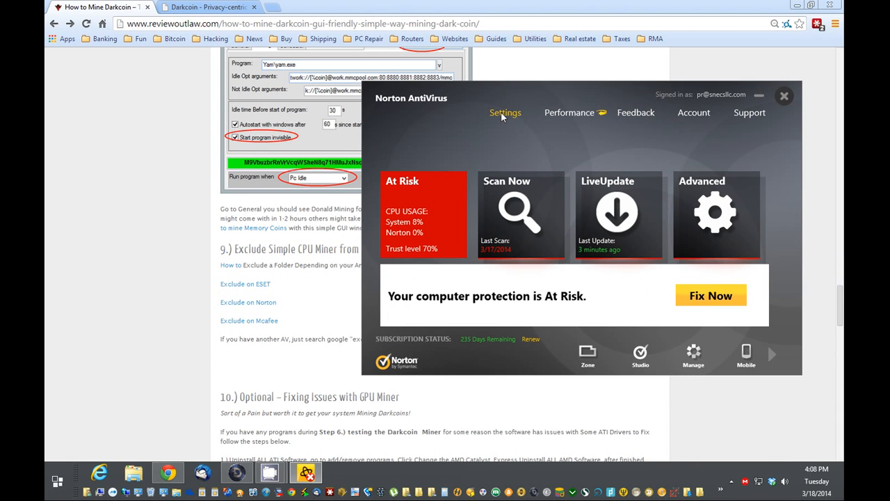
{"action": "left_click", "coordinate": [505, 112]}
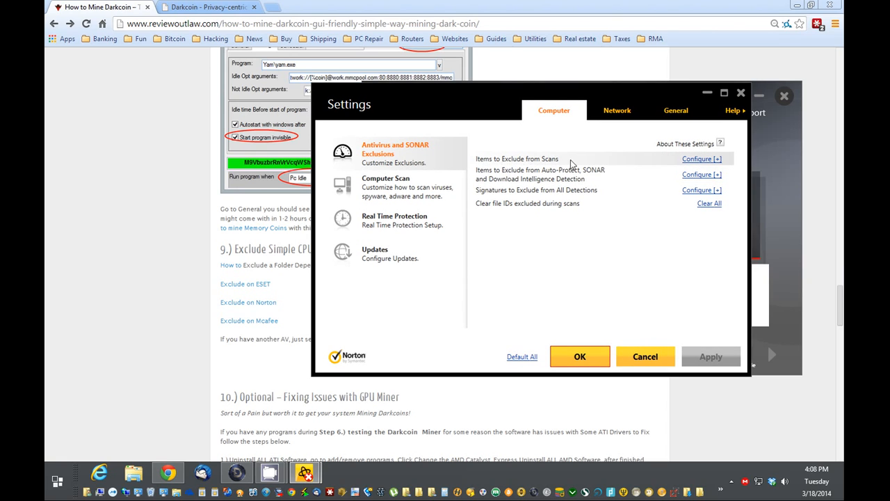
In Scan Exclusions, start adding a folder and browse for it.
{"action": "left_click", "coordinate": [701, 159]}
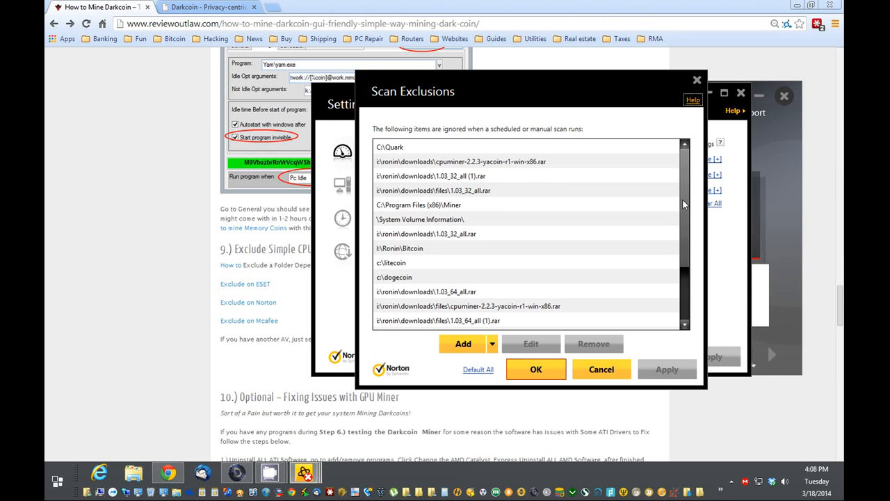
{"action": "scroll", "scroll_direction": "down", "scroll_amount": 3}
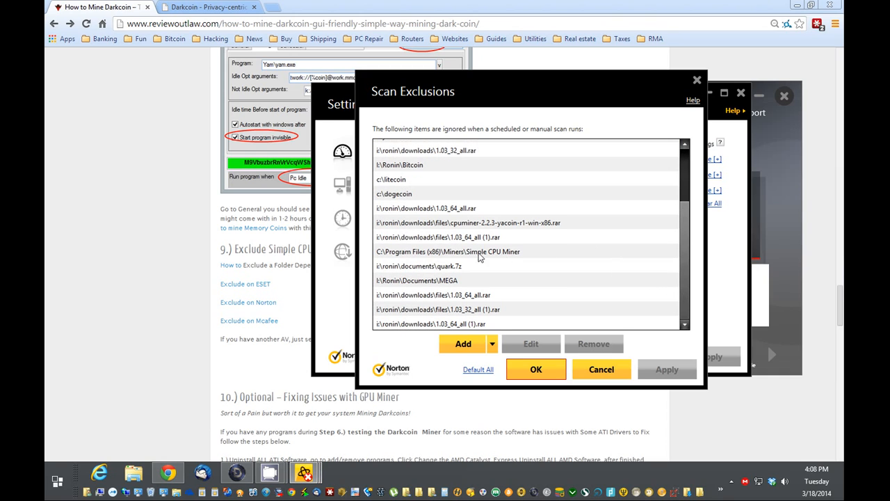
{"action": "left_click", "coordinate": [493, 343]}
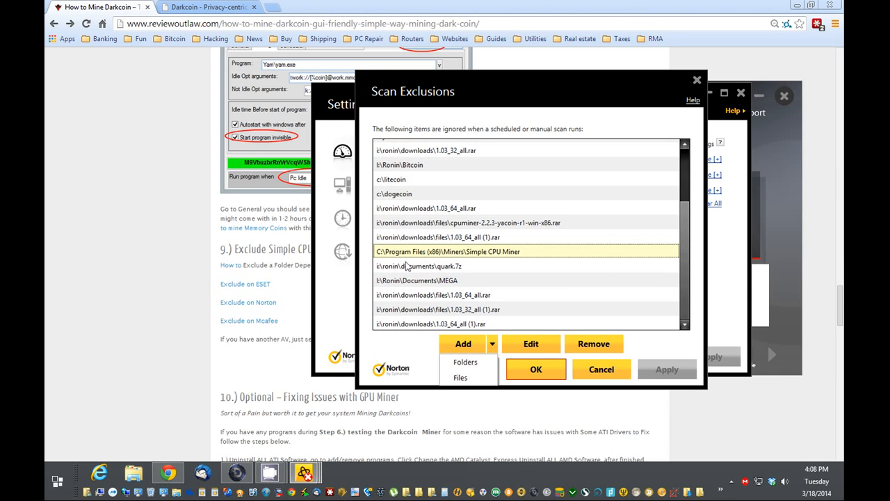
{"action": "mouse_move", "coordinate": [465, 361]}
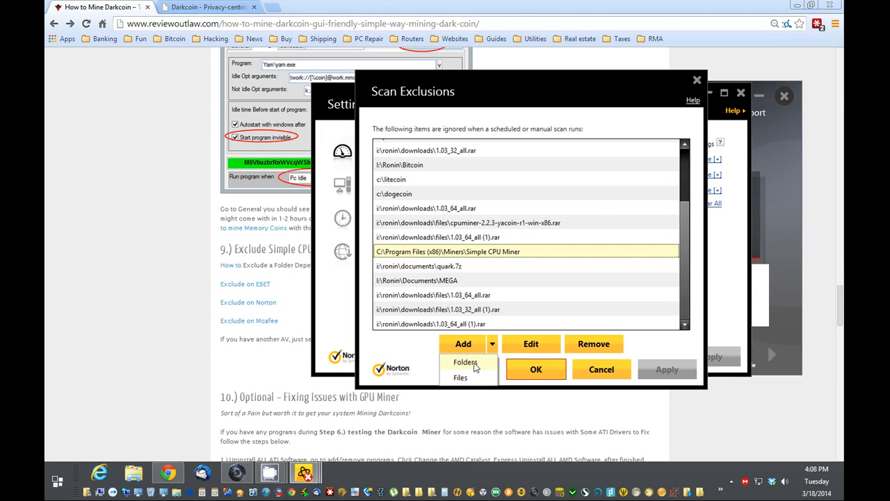
{"action": "left_click", "coordinate": [460, 377]}
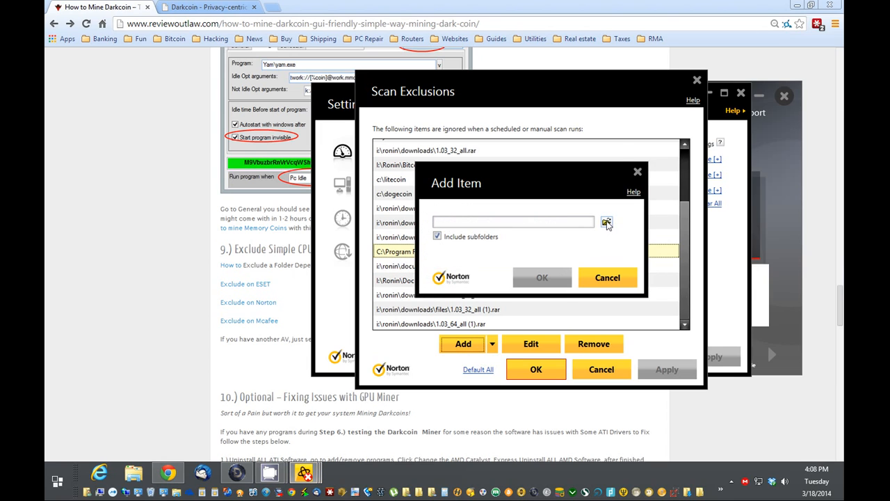
{"action": "left_click", "coordinate": [606, 222]}
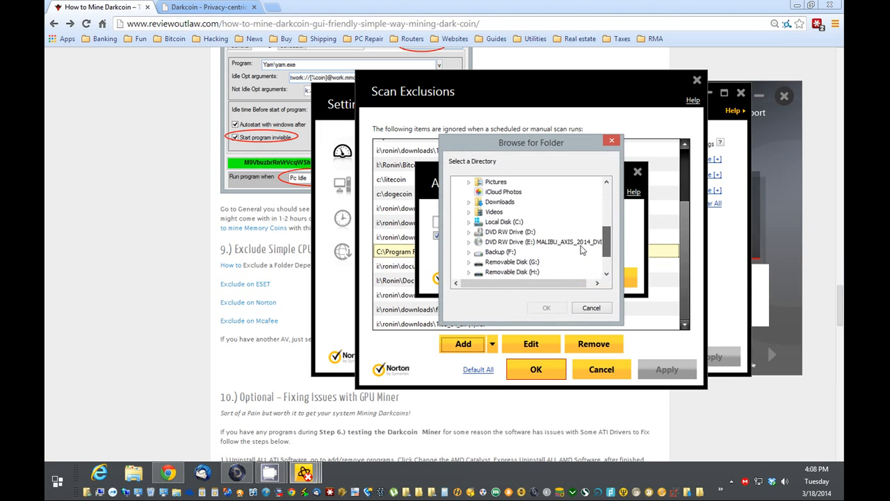
Select the Miner folder and confirm it as a scan exclusion.
{"action": "scroll", "scroll_direction": "down", "scroll_amount": 3}
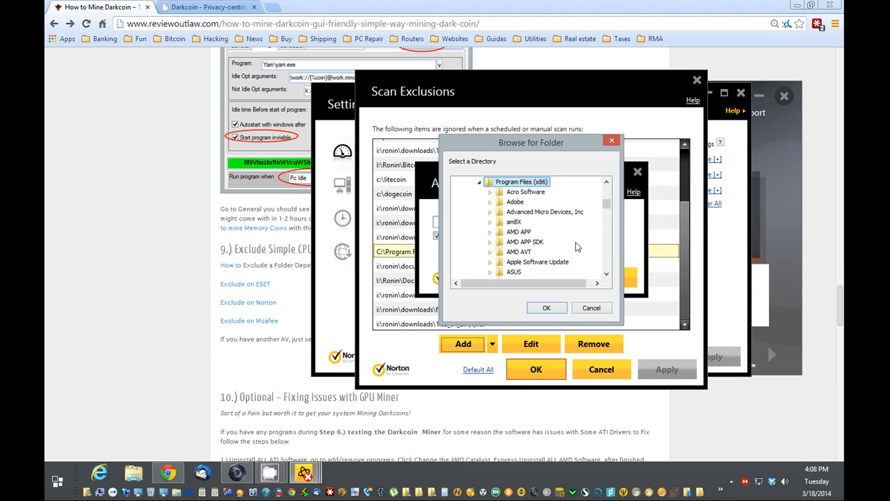
{"action": "scroll", "scroll_direction": "down", "scroll_amount": 3}
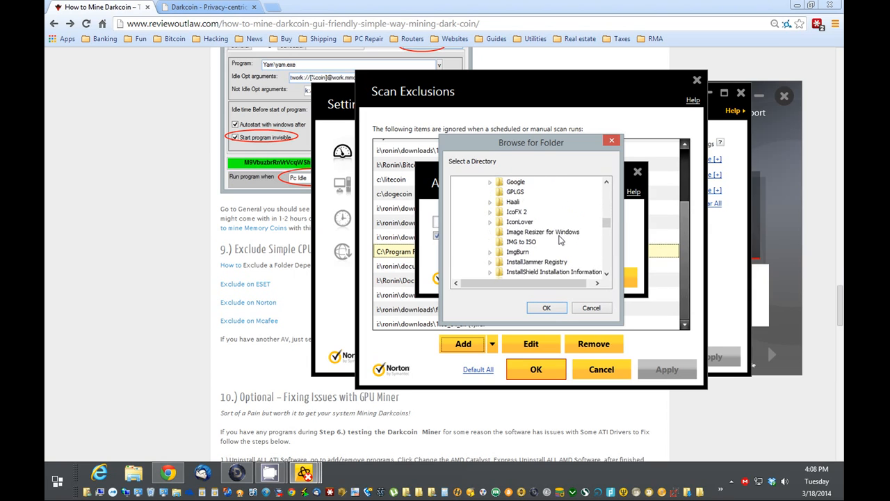
{"action": "scroll", "scroll_direction": "down", "scroll_amount": 3}
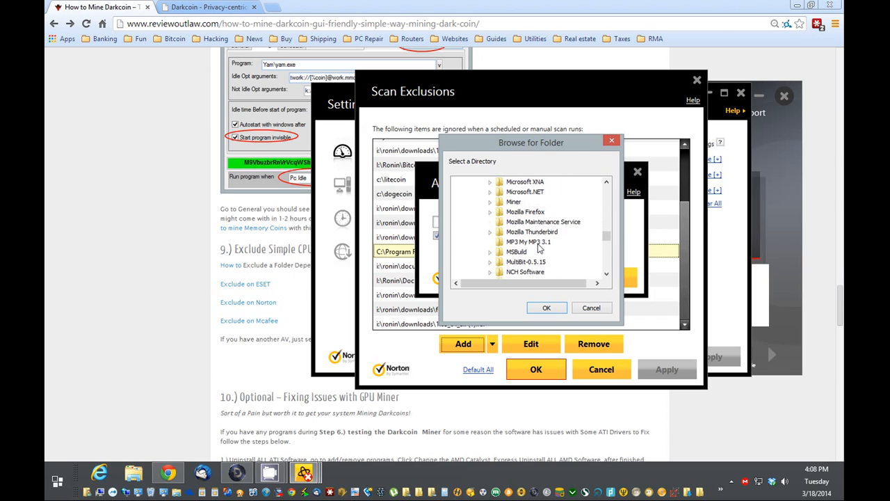
{"action": "left_click", "coordinate": [514, 201]}
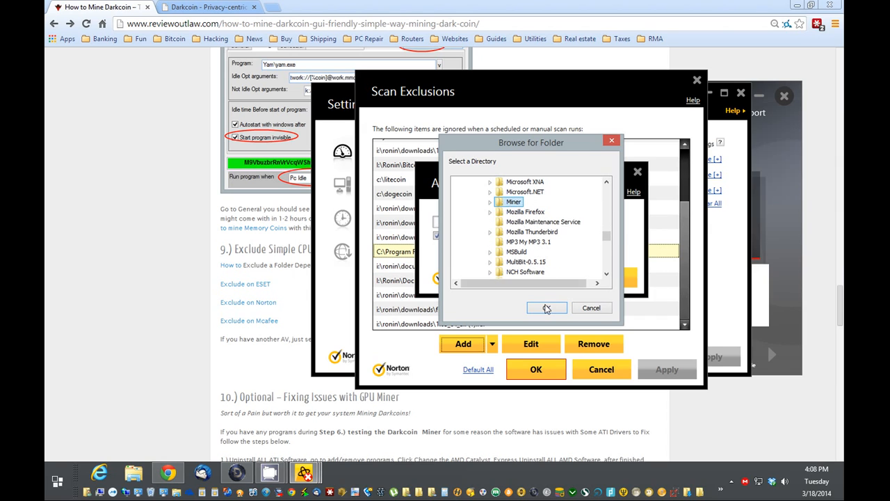
{"action": "left_click", "coordinate": [547, 307]}
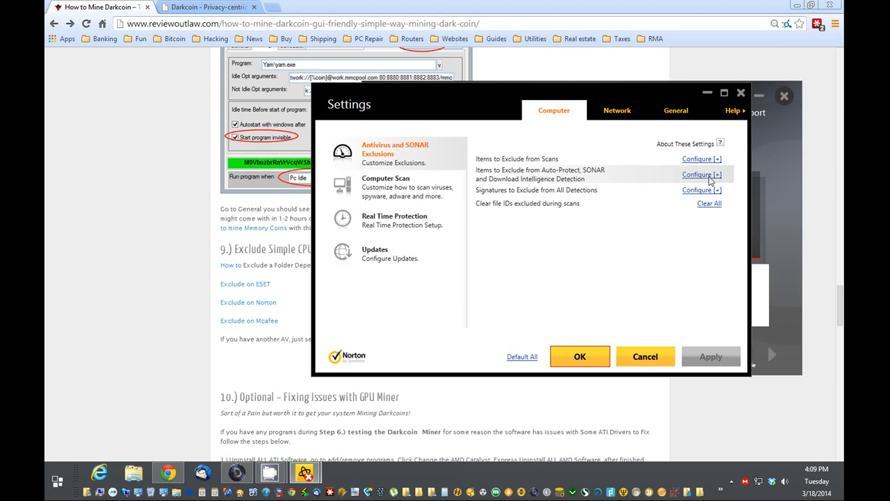
Review the real-time exclusions list showing the Miner folders, then save and close Settings.
{"action": "left_click", "coordinate": [701, 173]}
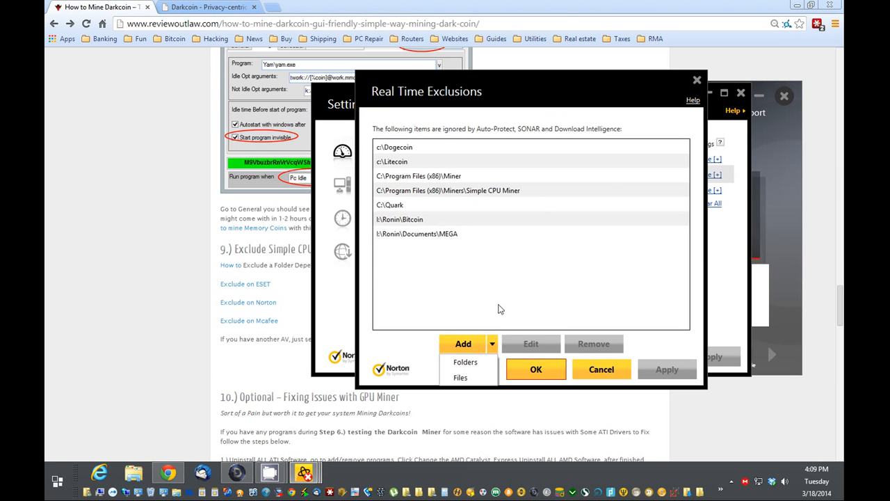
{"action": "left_click", "coordinate": [464, 362]}
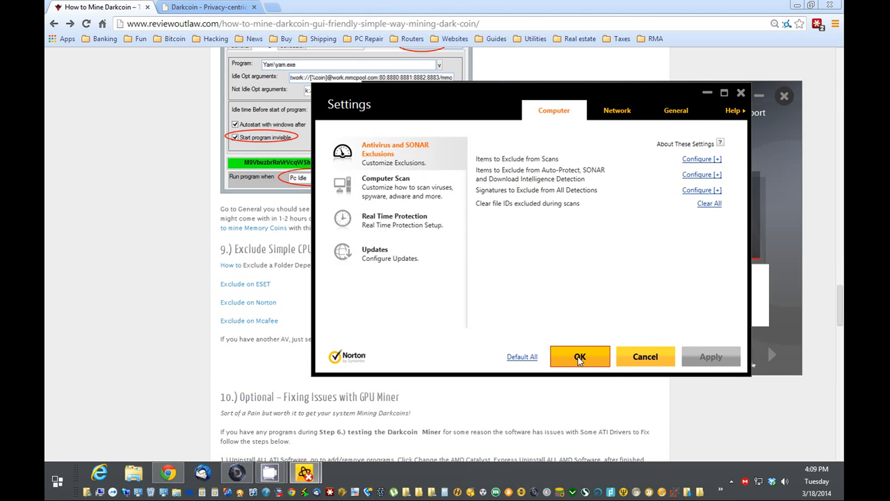
{"action": "left_click", "coordinate": [579, 356]}
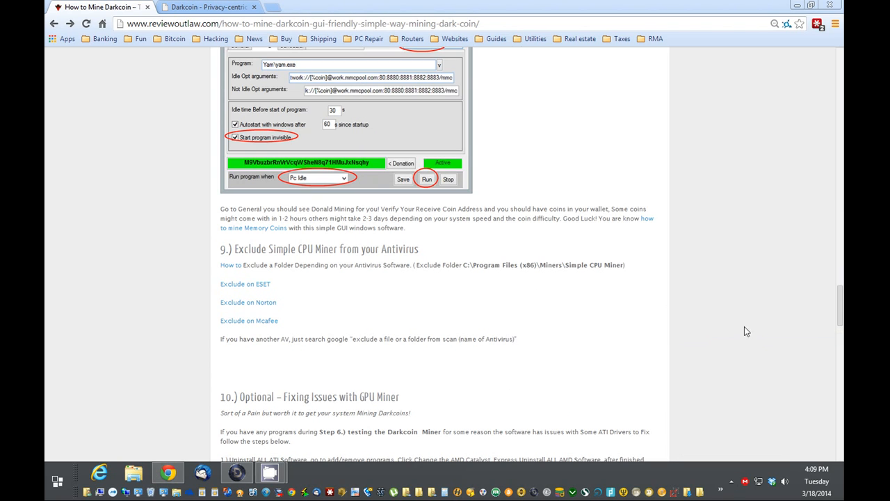
Scroll the Darkcoin tutorial back to the miner download links and install step.
{"action": "scroll", "scroll_direction": "down", "scroll_amount": 3}
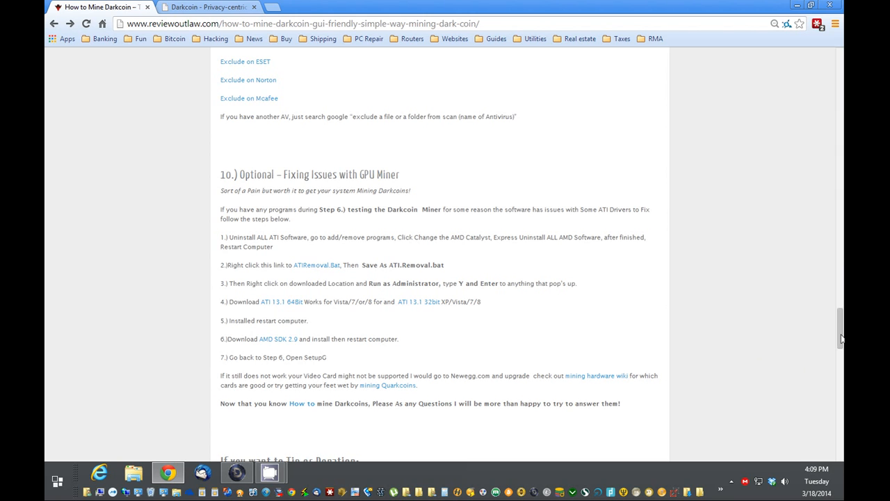
{"action": "scroll", "scroll_direction": "up", "scroll_amount": 3}
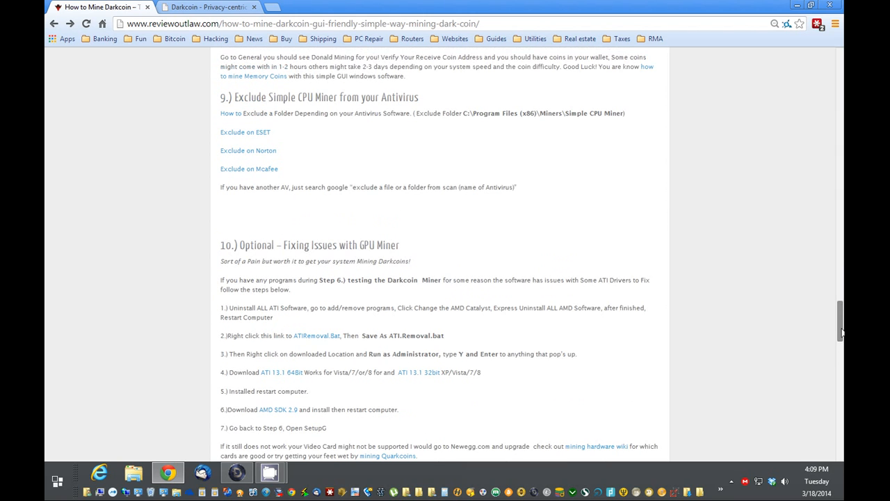
{"action": "scroll", "scroll_direction": "up", "scroll_amount": 3}
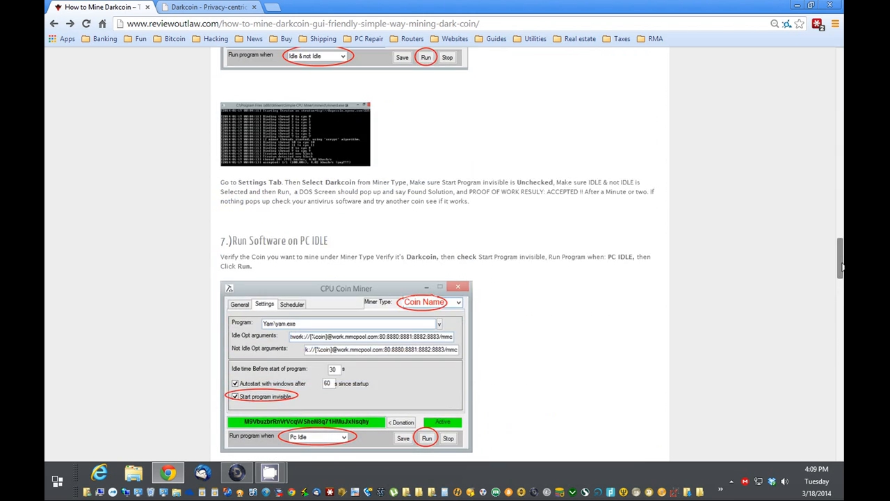
{"action": "scroll", "scroll_direction": "up", "scroll_amount": 3}
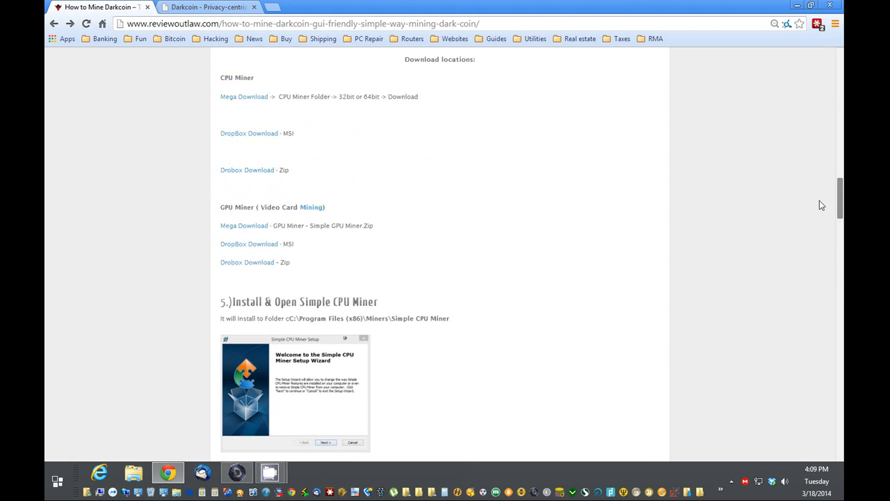
{"action": "scroll", "scroll_direction": "up", "scroll_amount": 3}
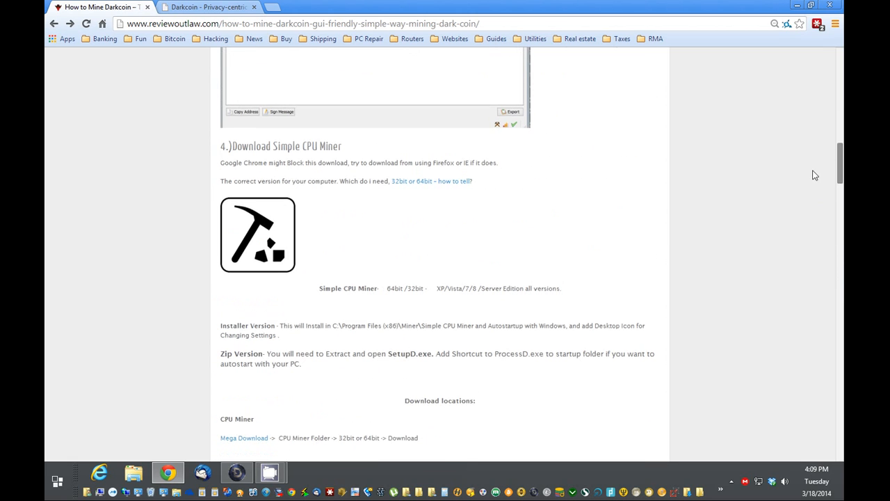
{"action": "scroll", "scroll_direction": "up", "scroll_amount": 3}
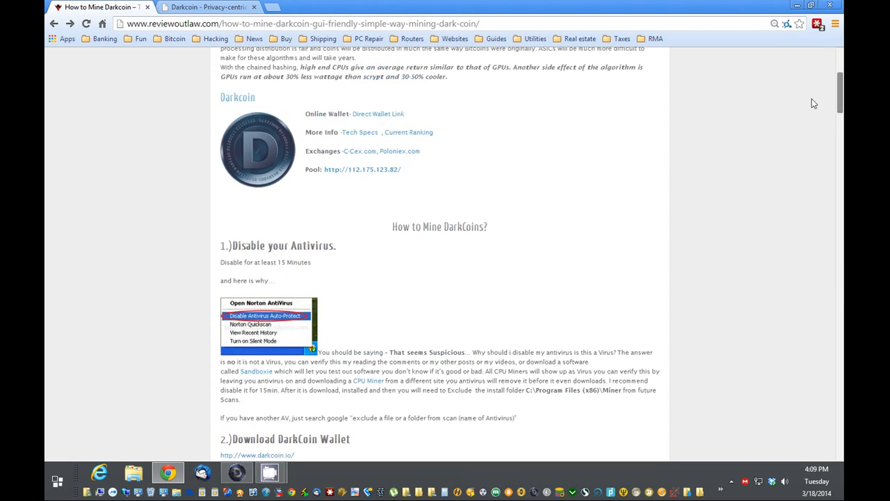
{"action": "scroll", "scroll_direction": "up", "scroll_amount": 3}
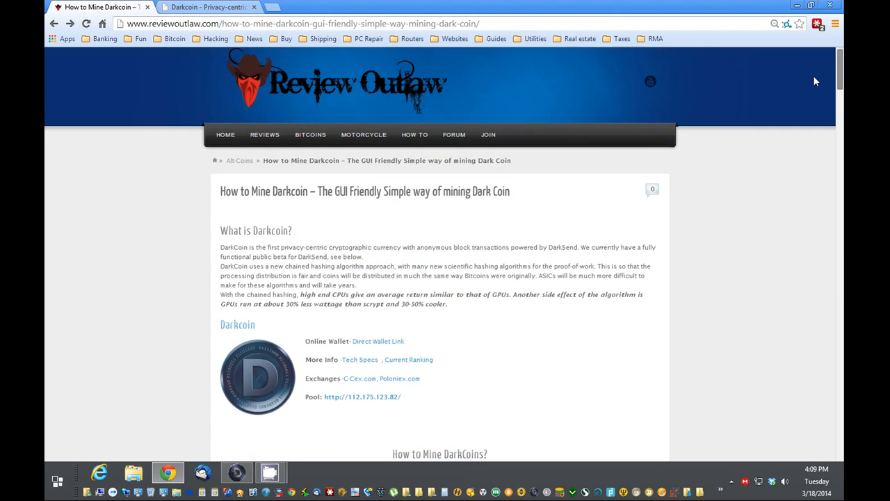
{"action": "scroll", "scroll_direction": "down", "scroll_amount": 3}
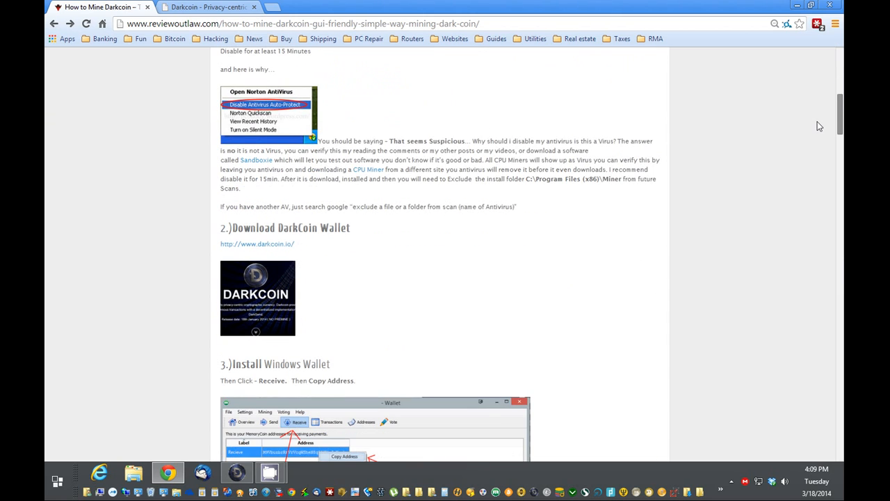
{"action": "scroll", "scroll_direction": "up", "scroll_amount": 3}
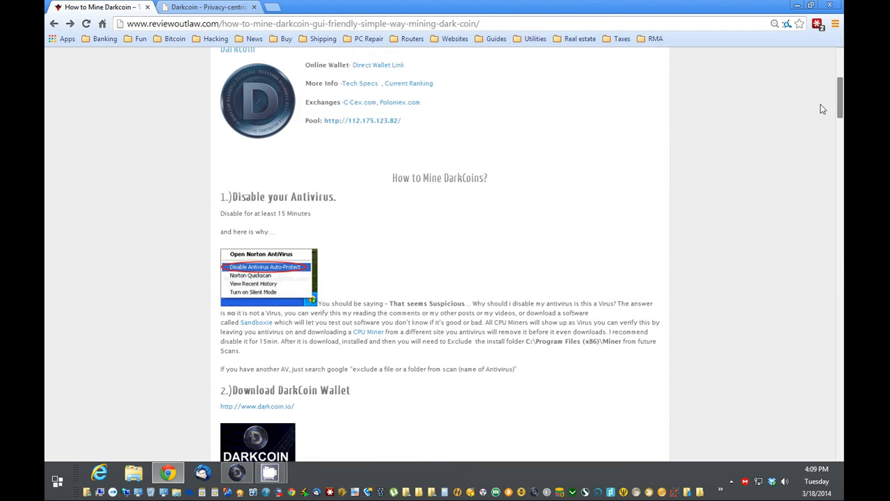
{"action": "scroll", "scroll_direction": "down", "scroll_amount": 3}
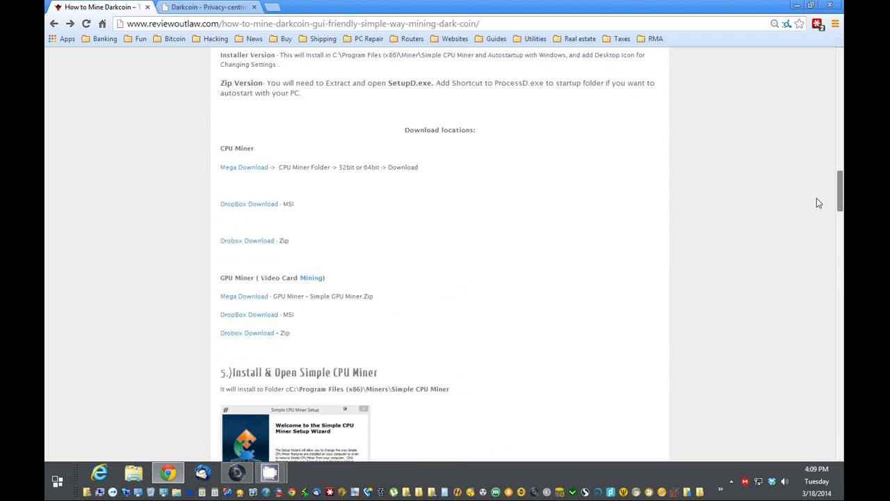
{"action": "scroll", "scroll_direction": "down", "scroll_amount": 3}
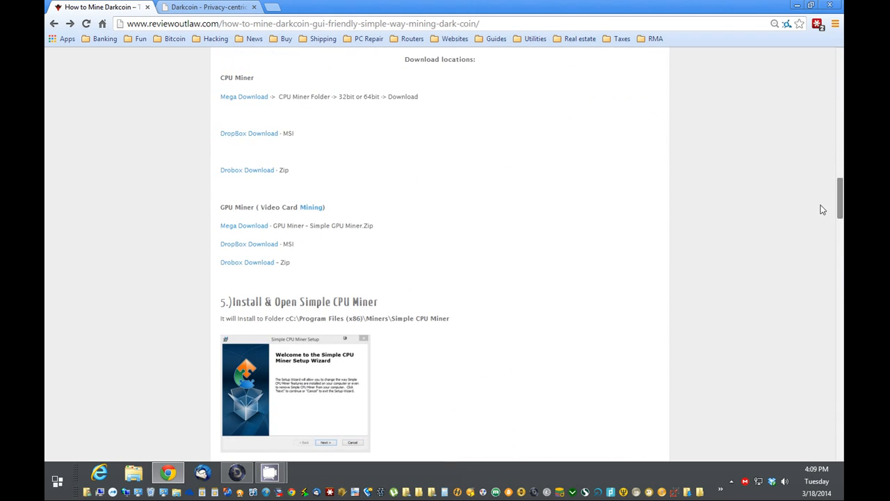
{"action": "mouse_move", "coordinate": [670, 355]}
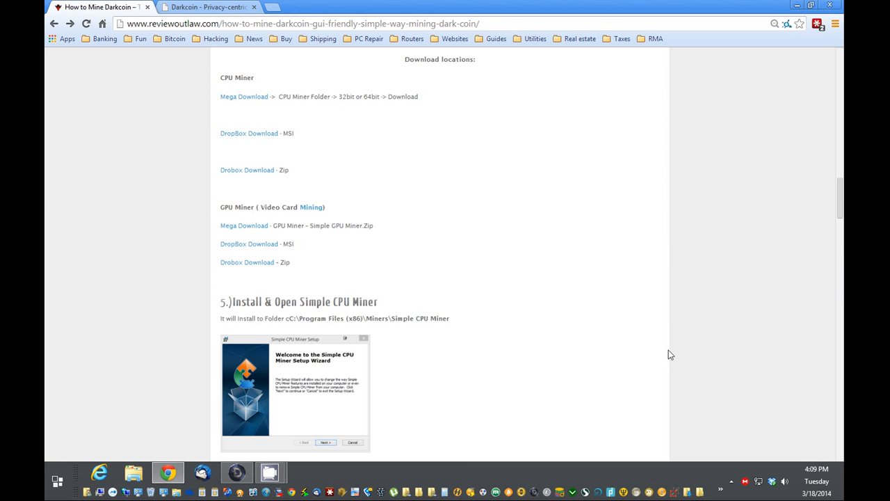
{"action": "mouse_move", "coordinate": [356, 241]}
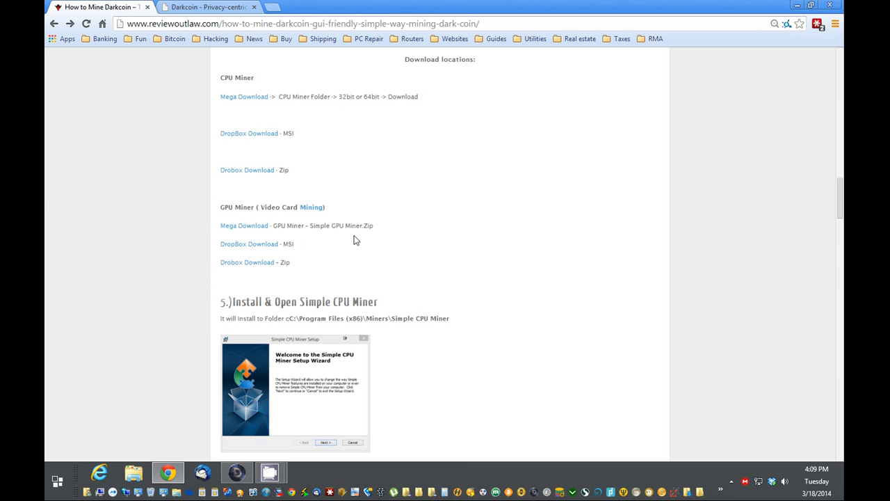
Launch Setup GPU Miner from the taskbar overflow and choose Darkcoin as the coin type.
{"action": "left_click", "coordinate": [721, 490]}
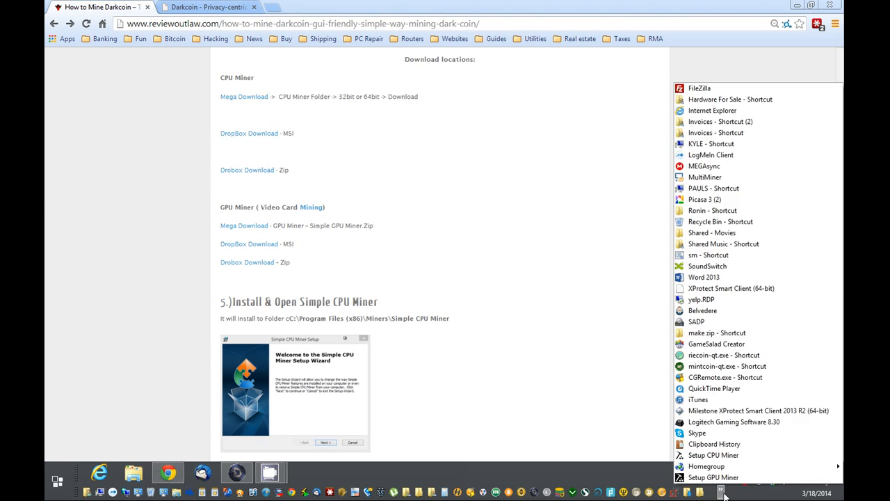
{"action": "left_click", "coordinate": [713, 477]}
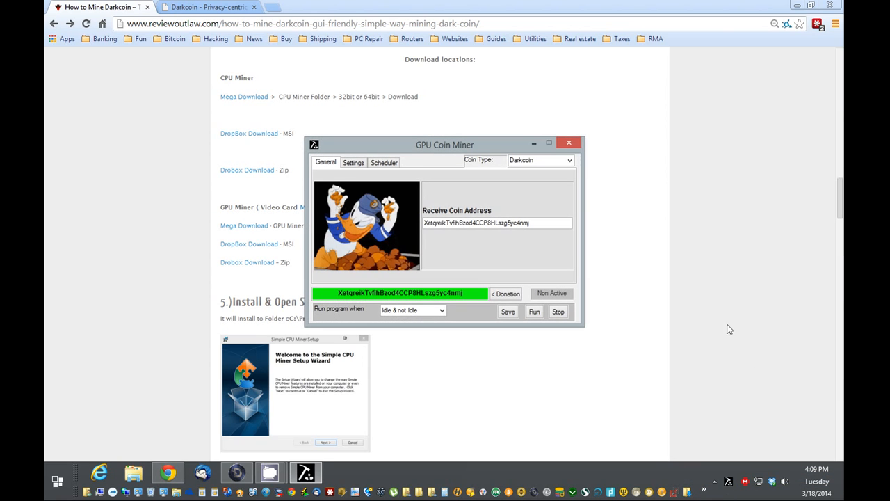
{"action": "left_click_drag", "start_coordinate": [446, 145], "coordinate": [525, 141]}
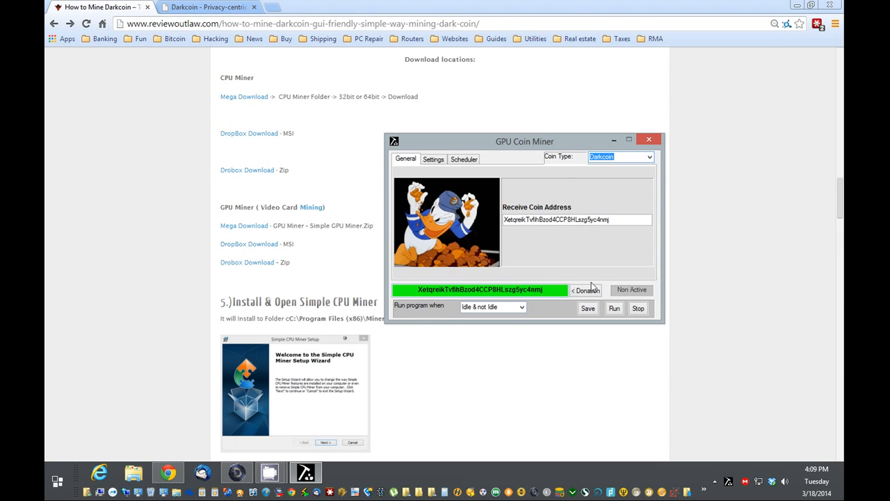
{"action": "left_click", "coordinate": [649, 156]}
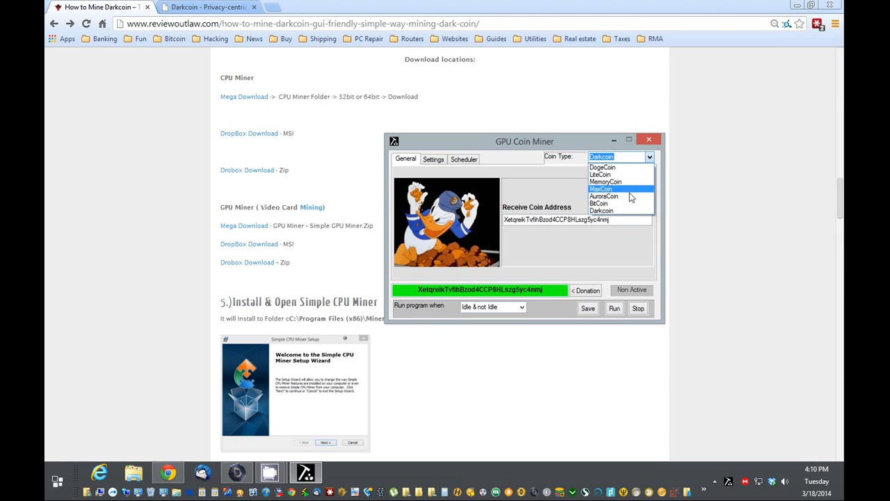
{"action": "left_click", "coordinate": [602, 210]}
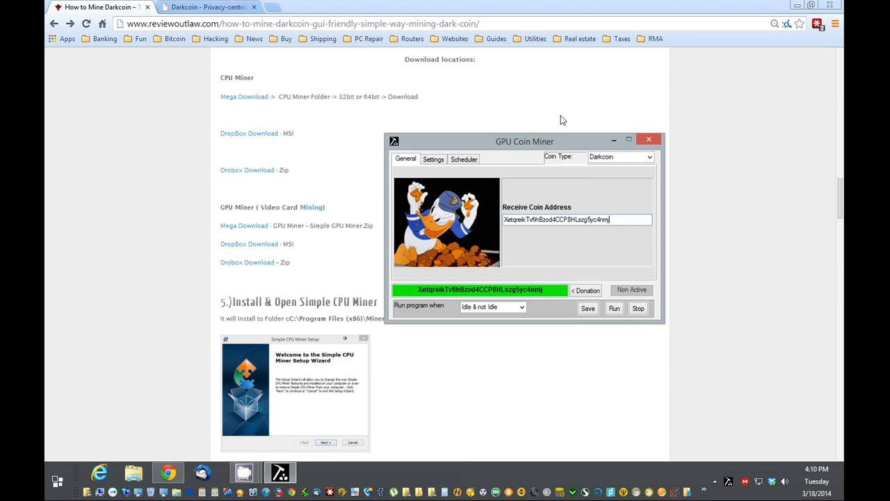
Run the miner from Settings so sgminer starts on the Darkcoin pool.
{"action": "left_click", "coordinate": [433, 159]}
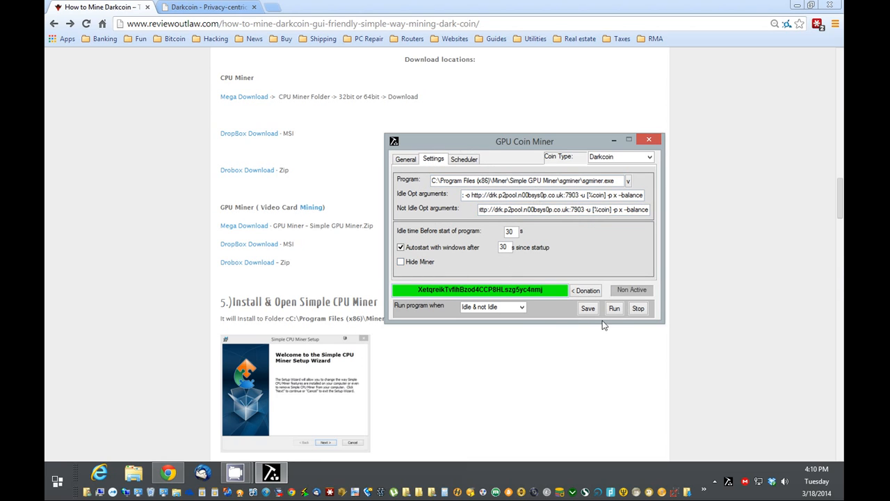
{"action": "left_click", "coordinate": [614, 309]}
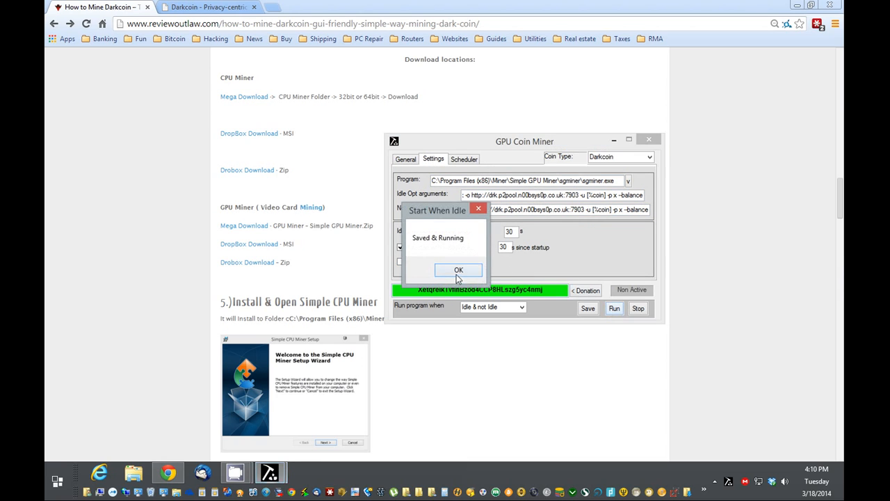
{"action": "left_click", "coordinate": [458, 270]}
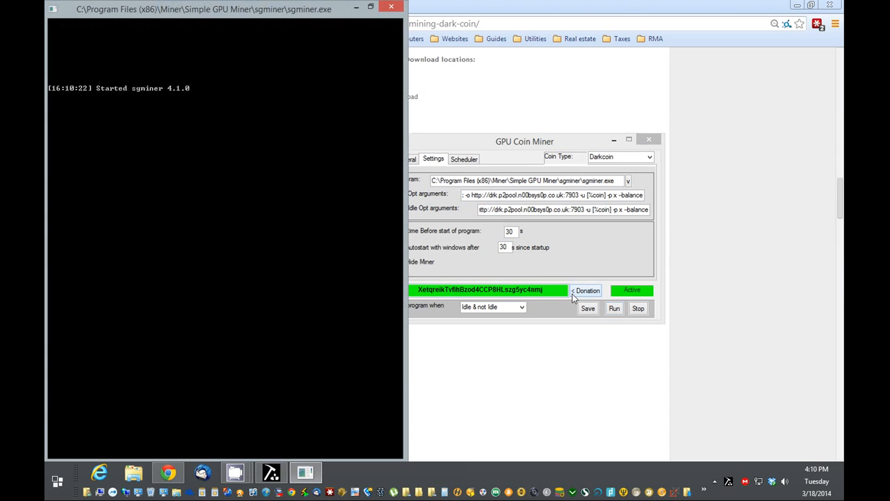
{"action": "left_click", "coordinate": [614, 308]}
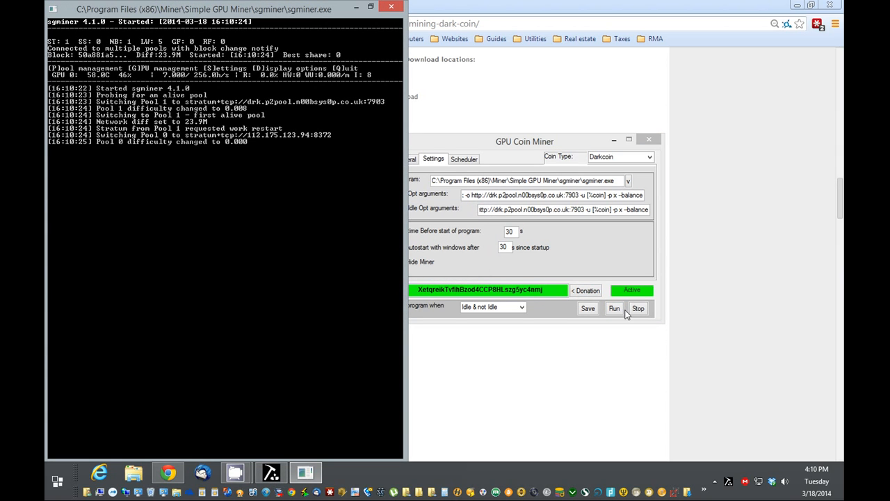
{"action": "mouse_move", "coordinate": [638, 308]}
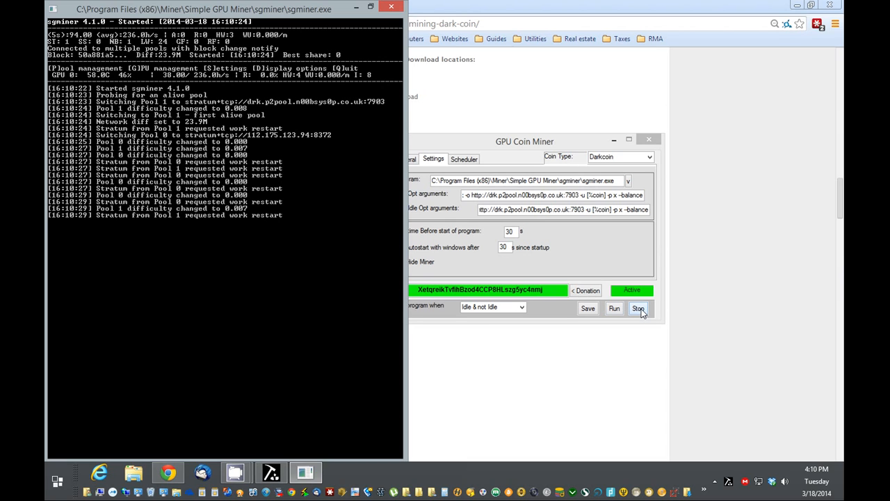
Stop the running miner and tick Hide Miner.
{"action": "left_click", "coordinate": [613, 308]}
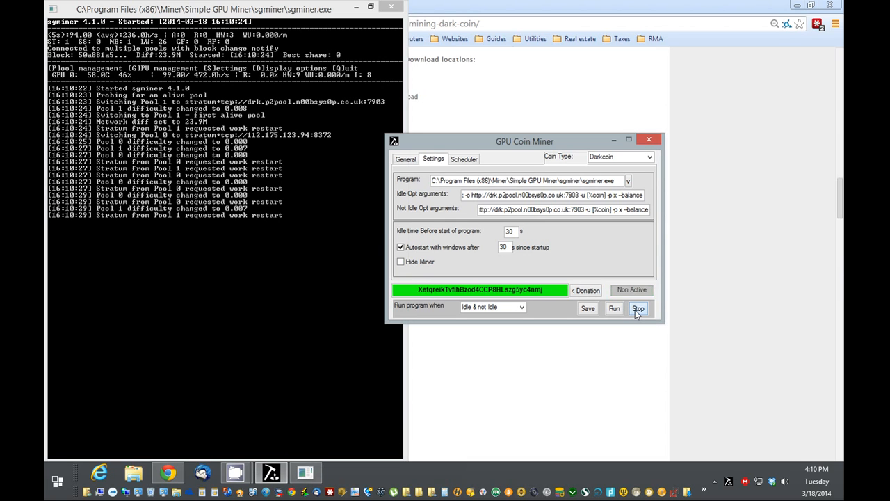
{"action": "left_click", "coordinate": [637, 308]}
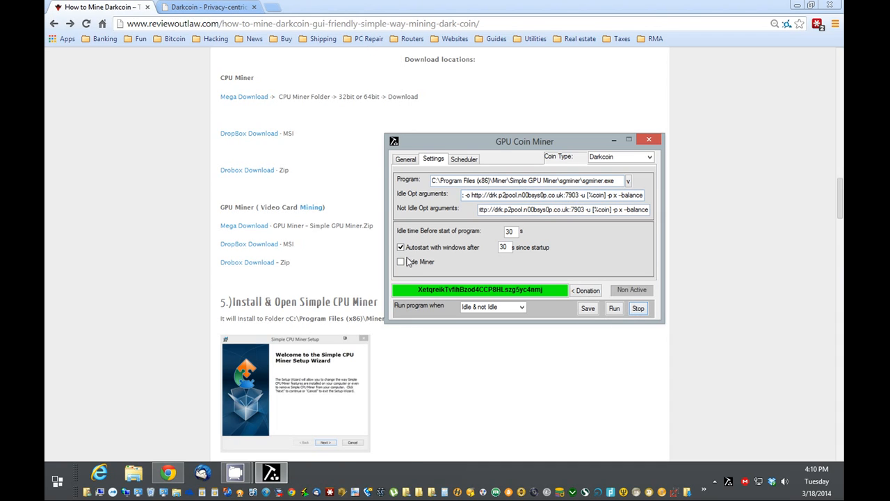
Set mining to run only on Pc Idle, start it, and close the miner window.
{"action": "left_click", "coordinate": [522, 307]}
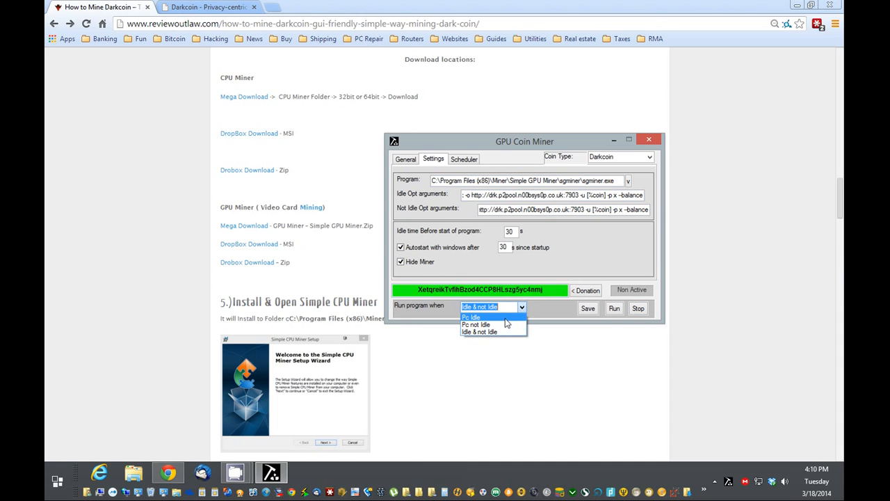
{"action": "left_click", "coordinate": [471, 317]}
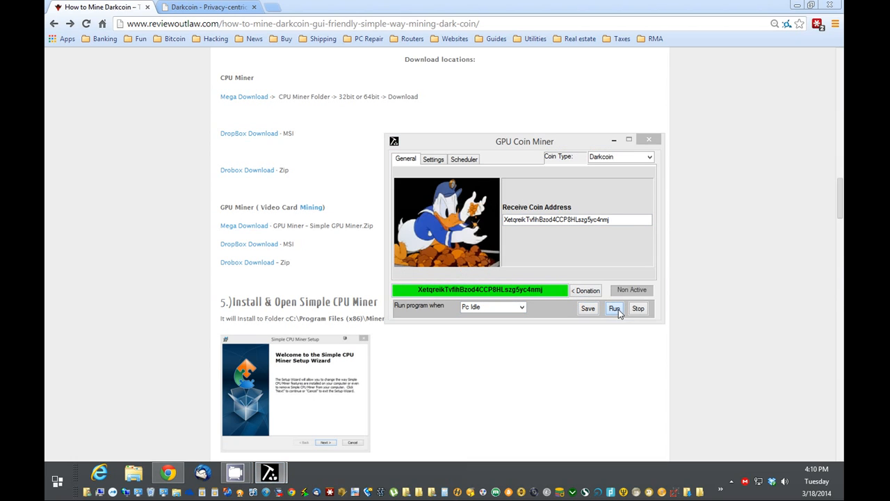
{"action": "left_click", "coordinate": [613, 308]}
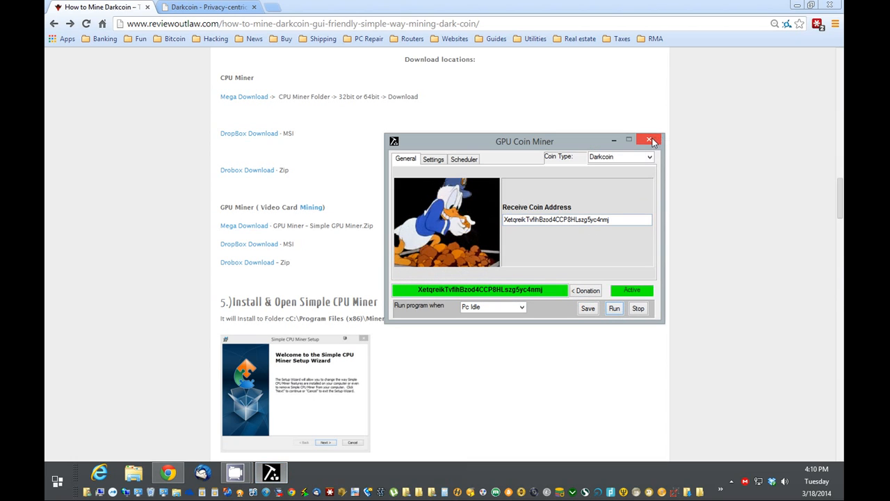
{"action": "left_click", "coordinate": [649, 140]}
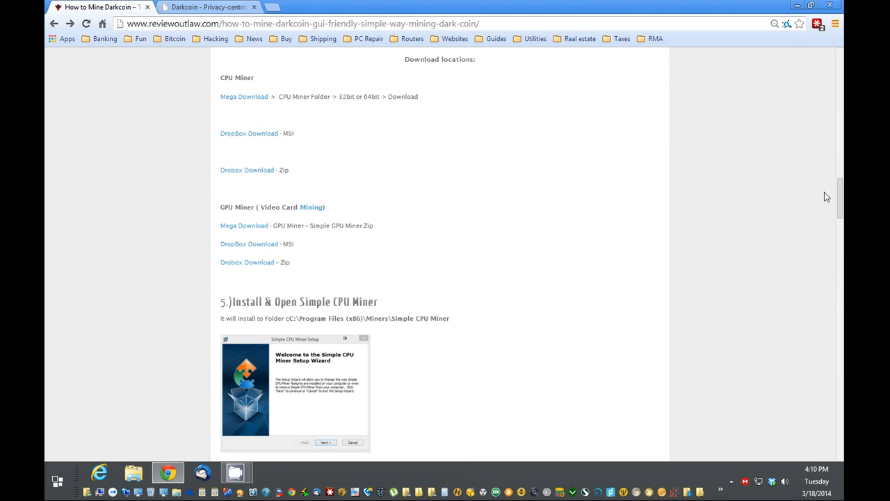
{"action": "scroll", "scroll_direction": "down", "scroll_amount": 3}
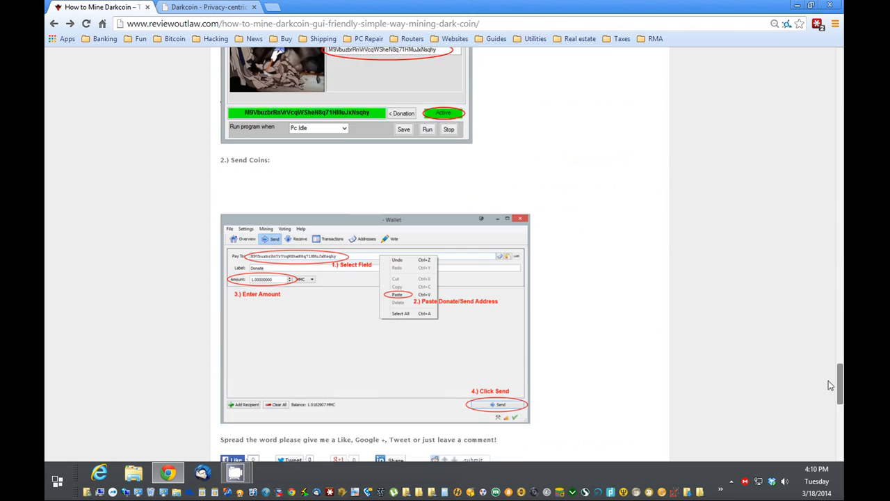
{"action": "scroll", "scroll_direction": "up", "scroll_amount": 3}
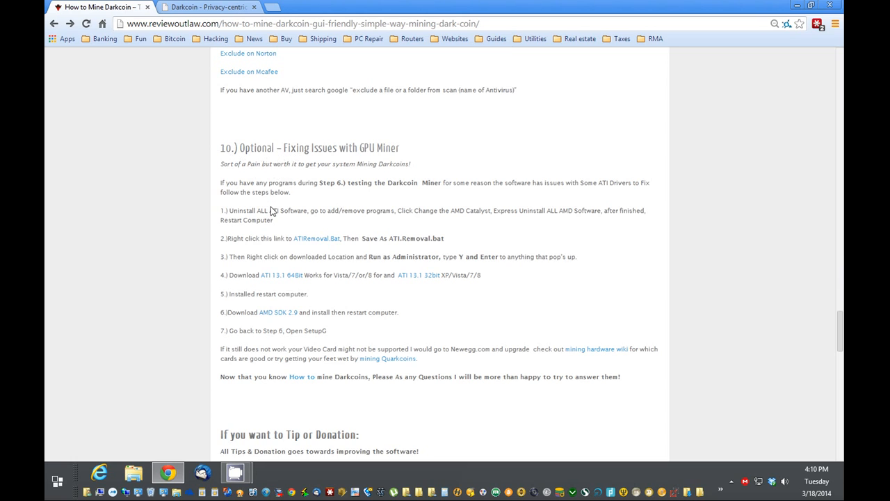
{"action": "mouse_move", "coordinate": [316, 238]}
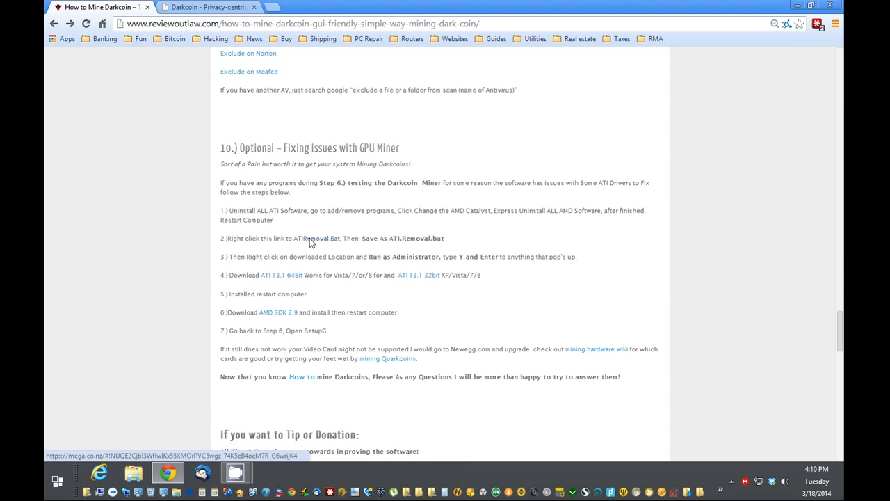
{"action": "mouse_move", "coordinate": [272, 278]}
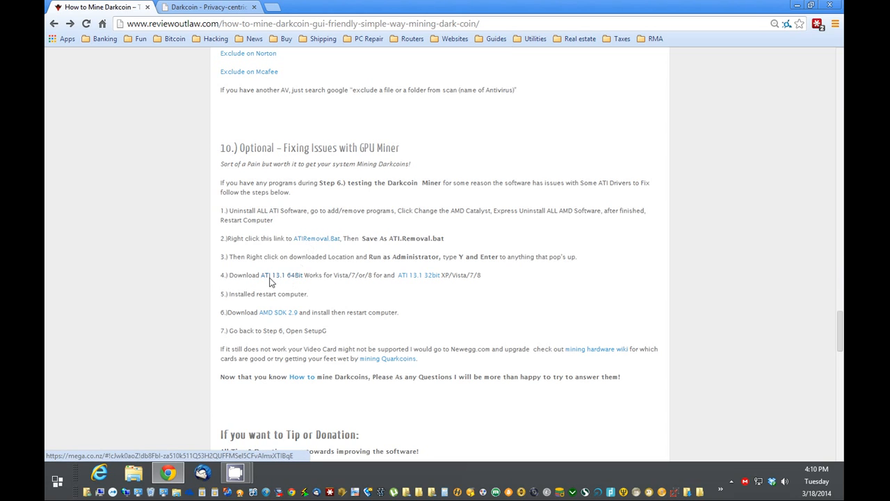
{"action": "mouse_move", "coordinate": [289, 281]}
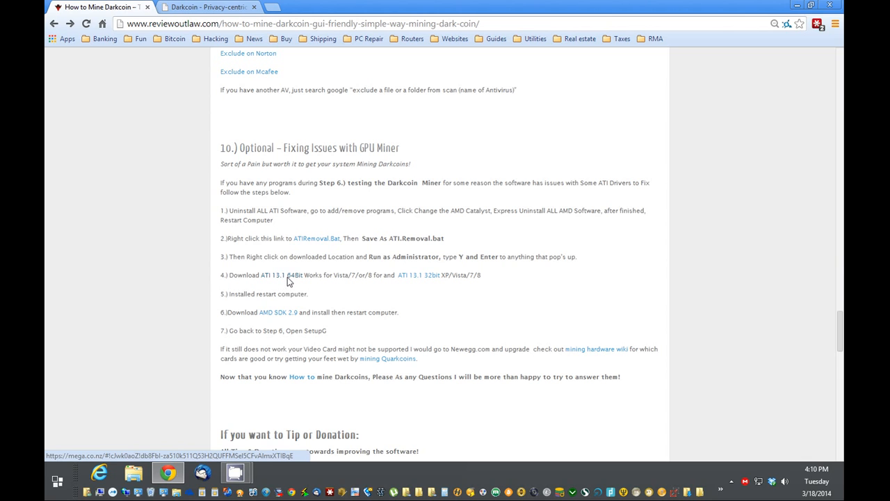
{"action": "scroll", "scroll_direction": "up", "scroll_amount": 3}
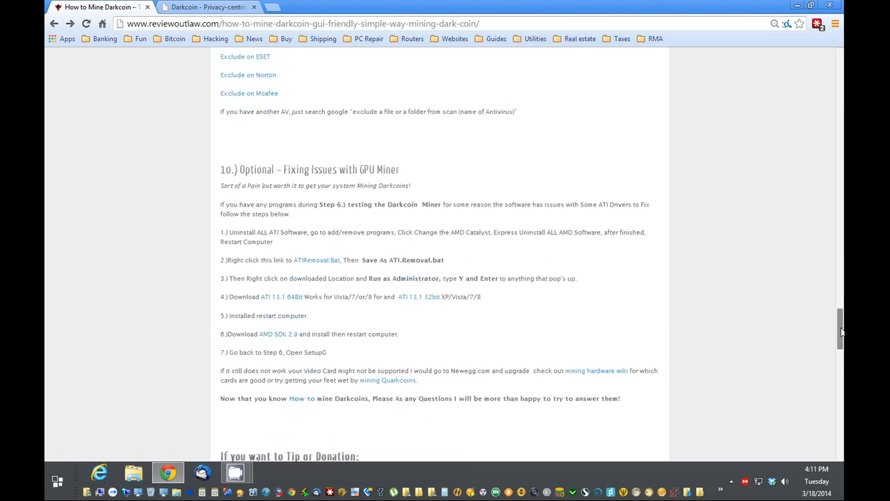
{"action": "scroll", "scroll_direction": "up", "scroll_amount": 3}
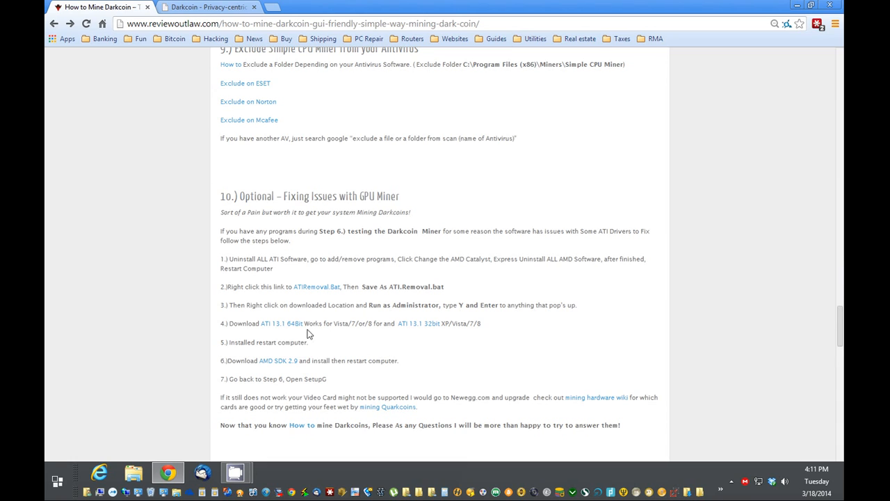
{"action": "mouse_move", "coordinate": [277, 361]}
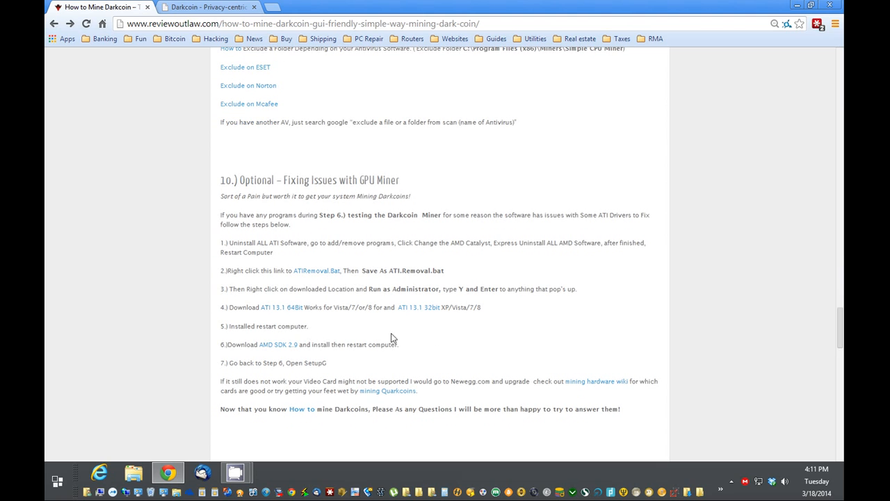
{"action": "mouse_move", "coordinate": [625, 348]}
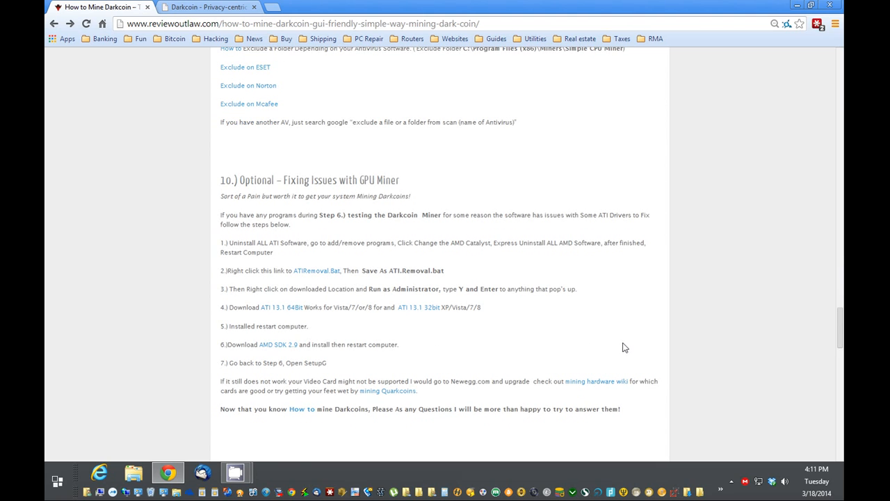
{"action": "scroll", "scroll_direction": "down", "scroll_amount": 3}
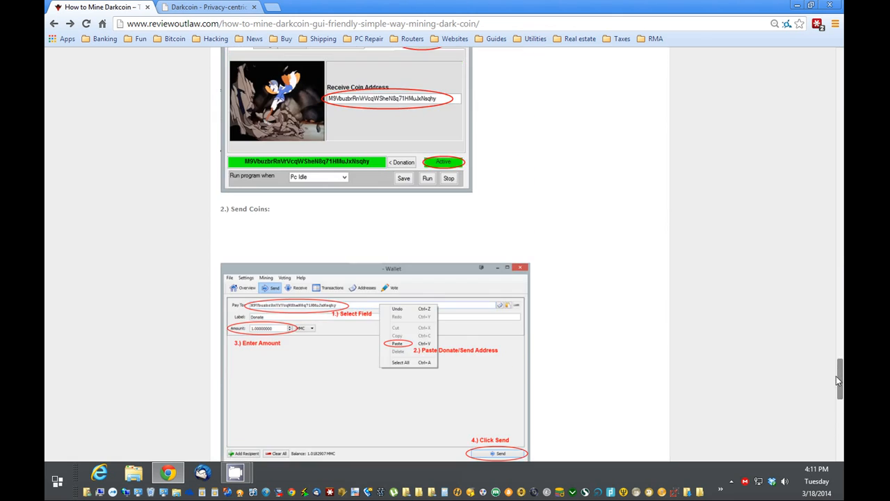
{"action": "scroll", "scroll_direction": "down", "scroll_amount": 3}
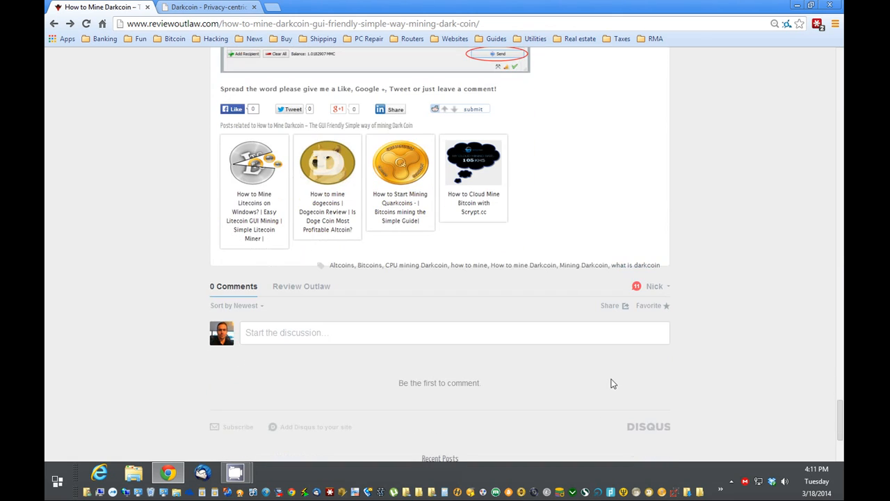
{"action": "mouse_move", "coordinate": [232, 112]}
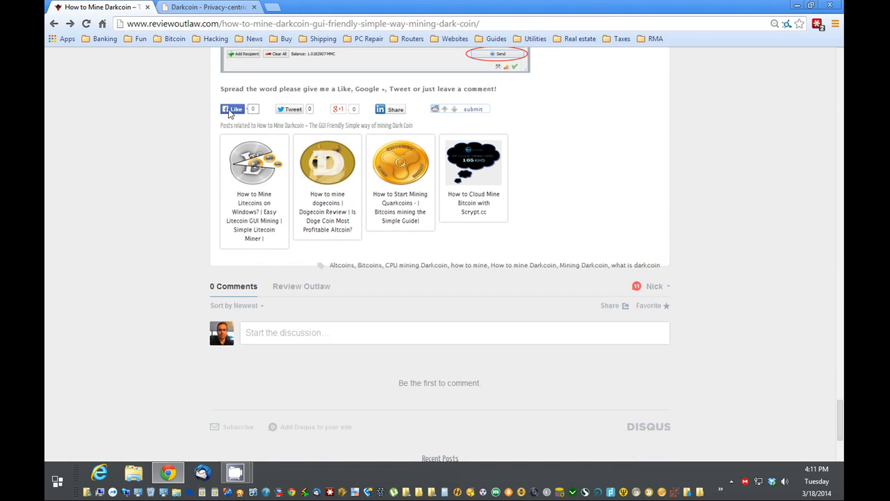
{"action": "mouse_move", "coordinate": [283, 340]}
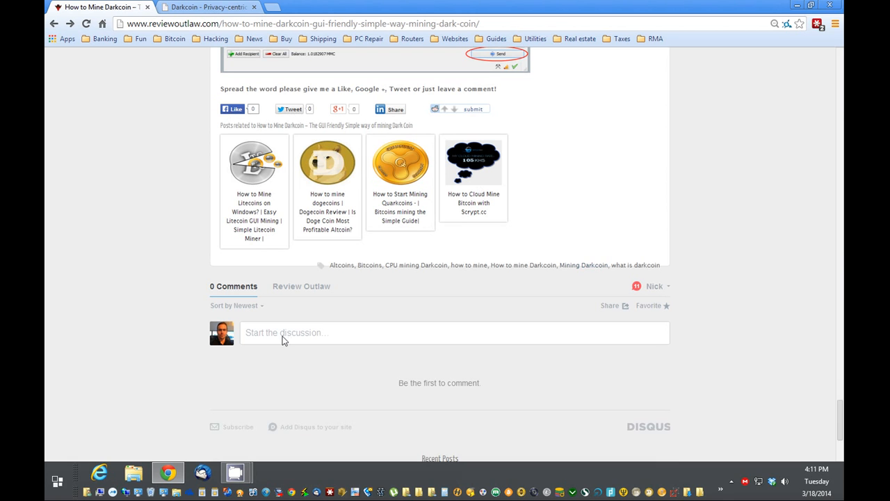
{"action": "left_click", "coordinate": [452, 333]}
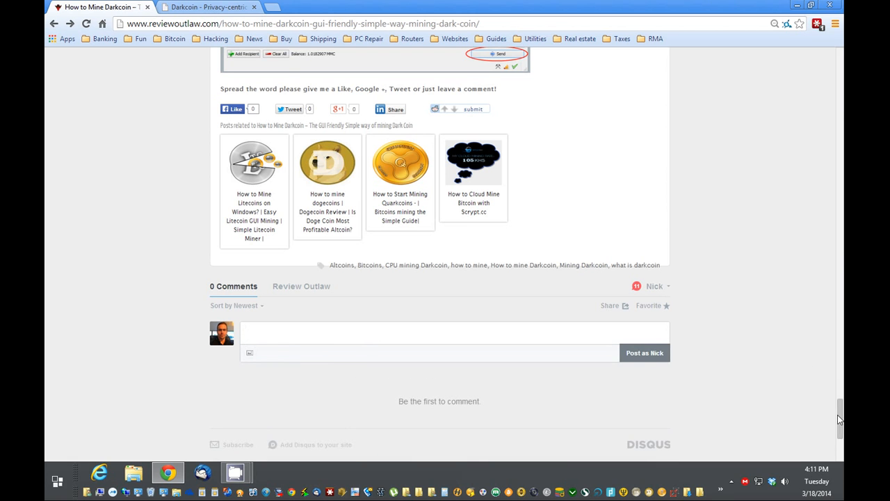
{"action": "scroll", "scroll_direction": "up", "scroll_amount": 3}
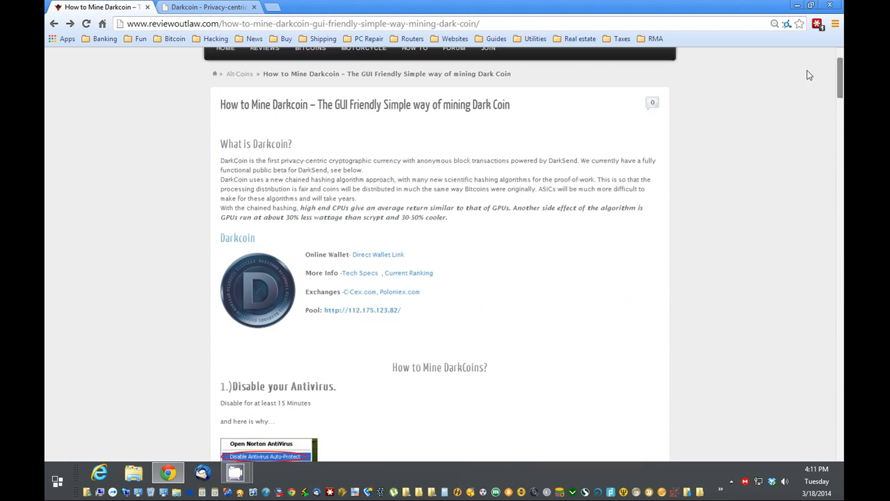
{"action": "scroll", "scroll_direction": "up", "scroll_amount": 3}
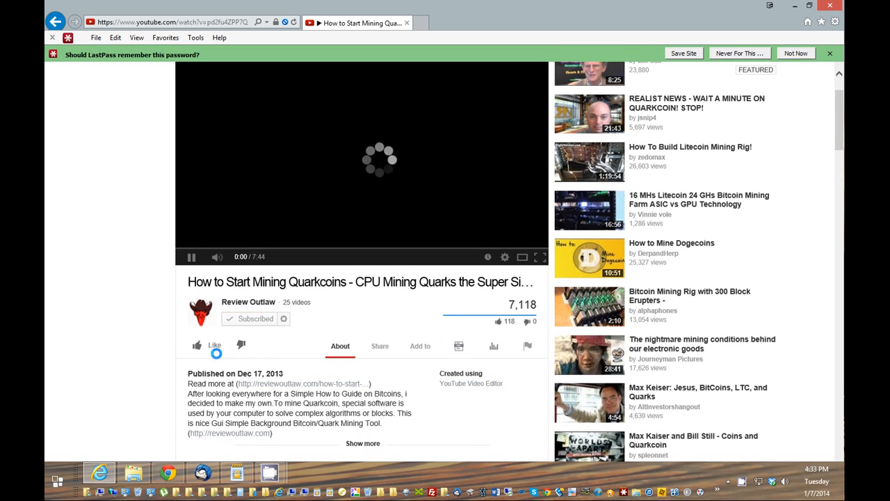
{"action": "mouse_move", "coordinate": [197, 345]}
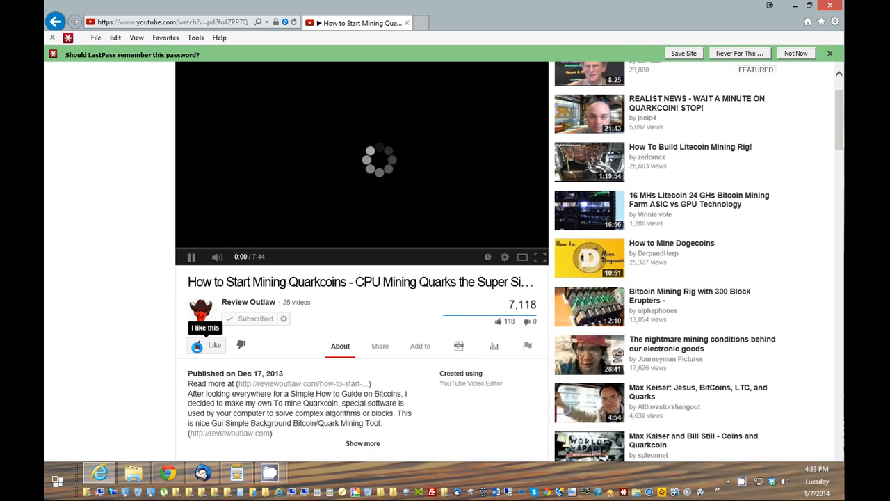
View the video's Share options, then return to its About description.
{"action": "left_click", "coordinate": [380, 345]}
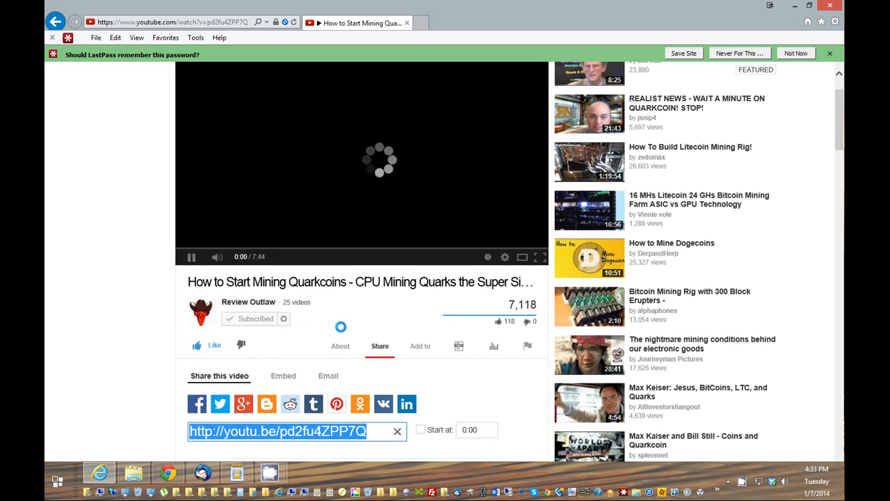
{"action": "scroll", "scroll_direction": "down", "scroll_amount": 3}
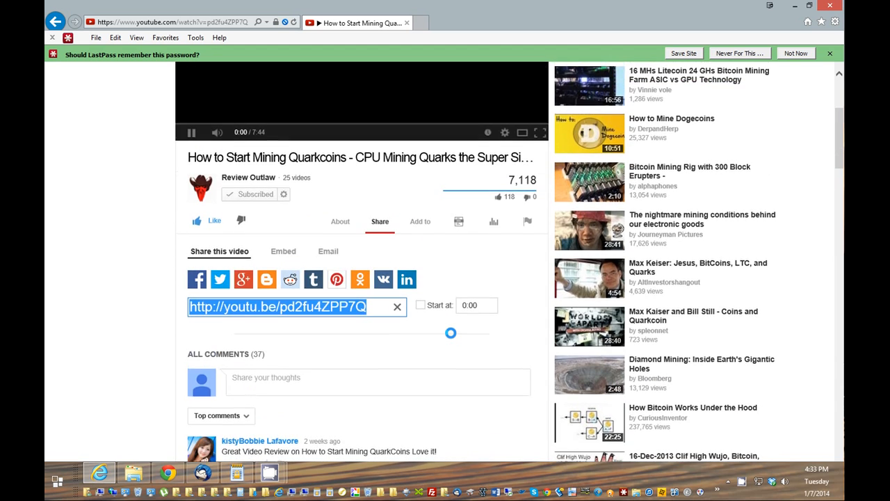
{"action": "mouse_move", "coordinate": [243, 279]}
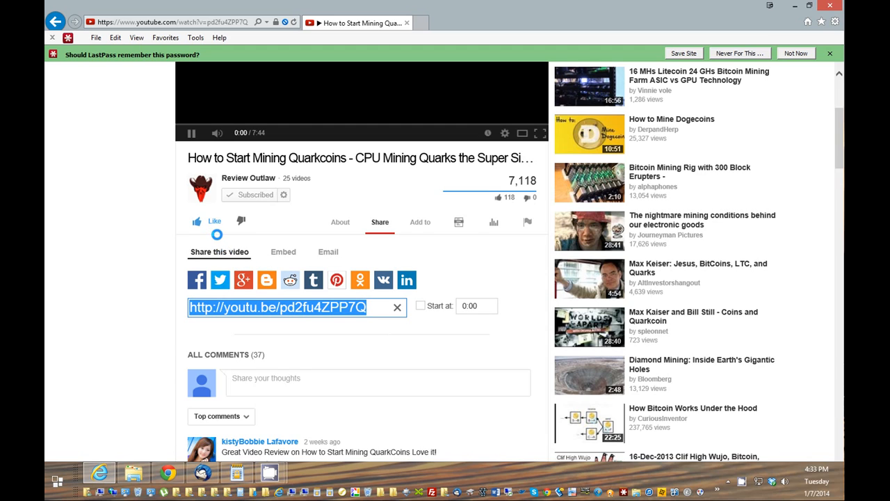
{"action": "left_click", "coordinate": [340, 221]}
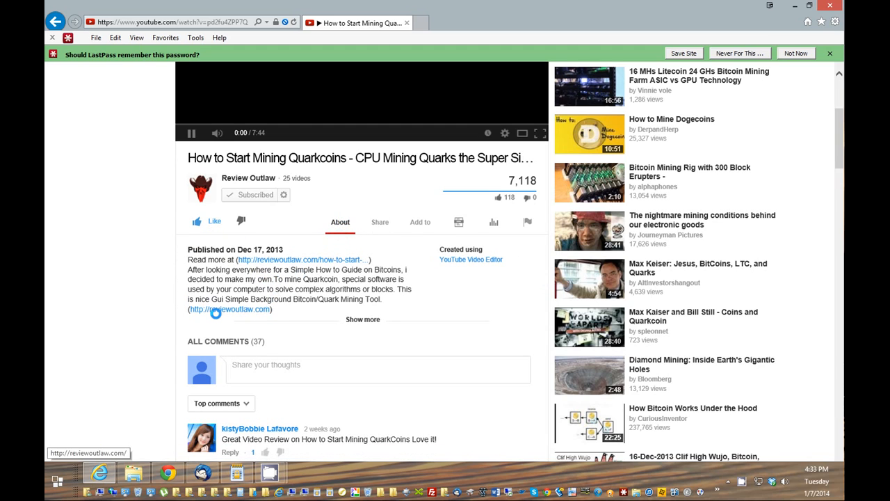